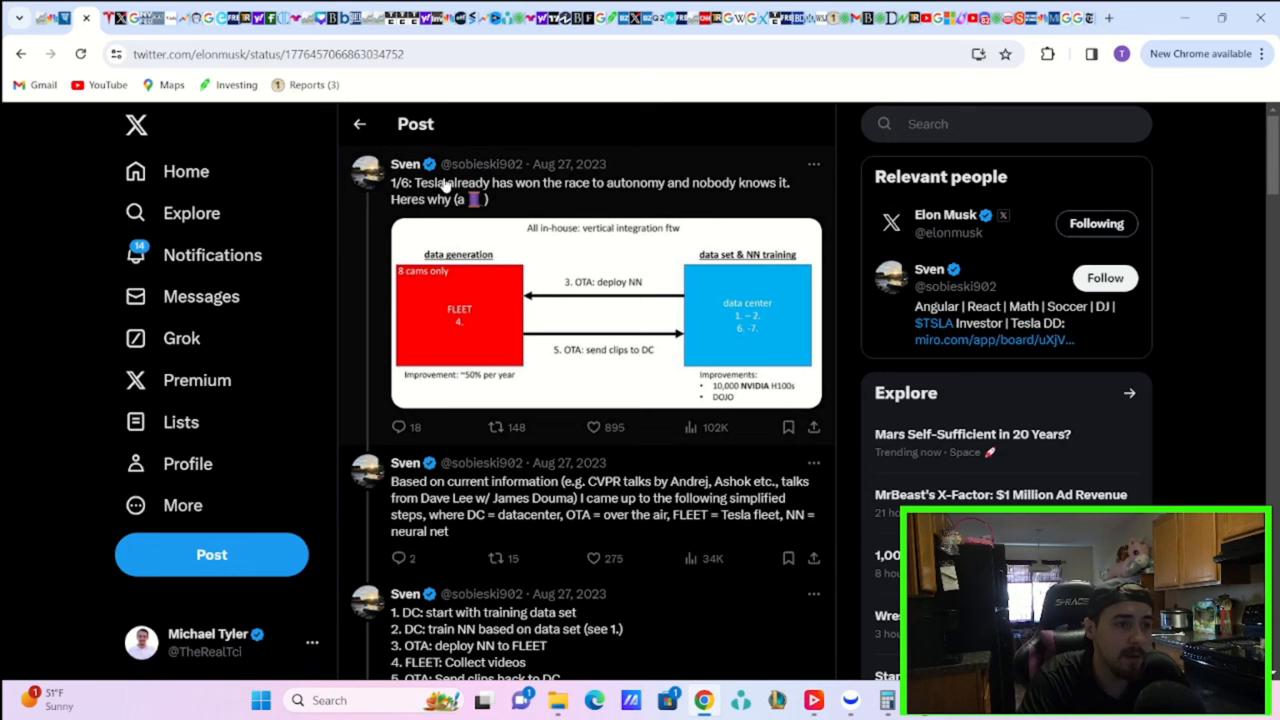
mouse_move(405, 163)
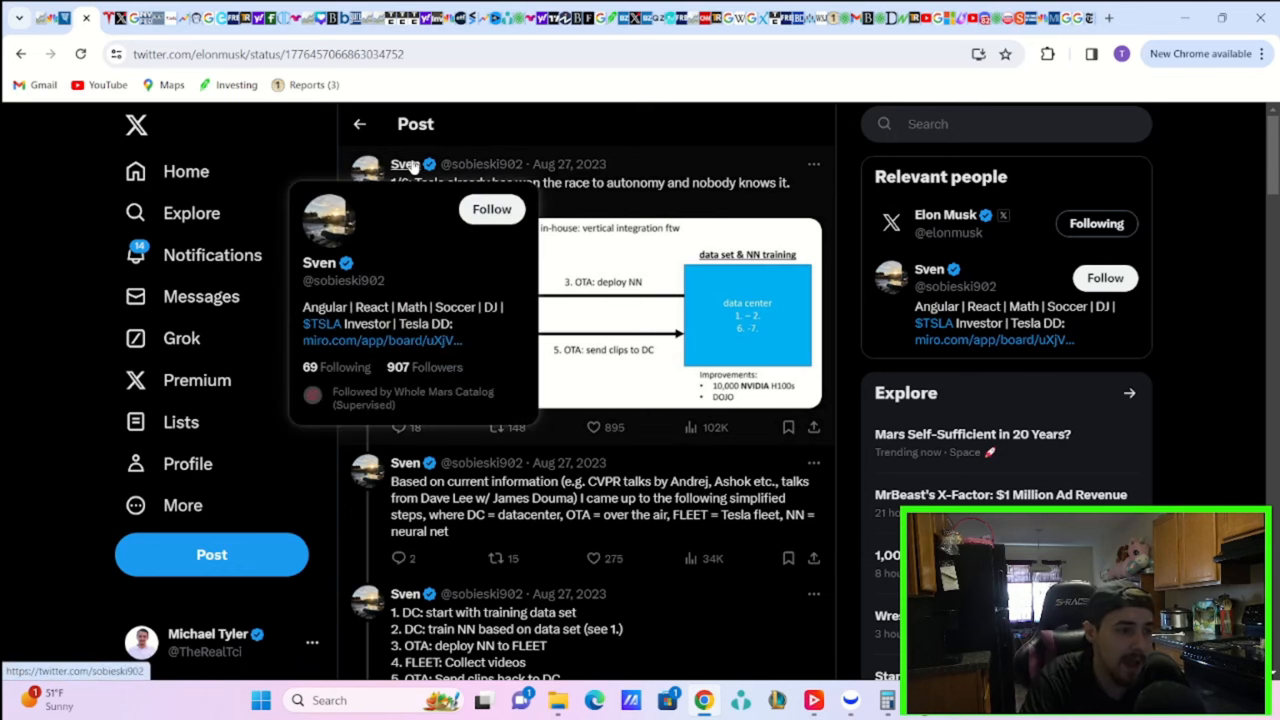
mouse_move(580, 184)
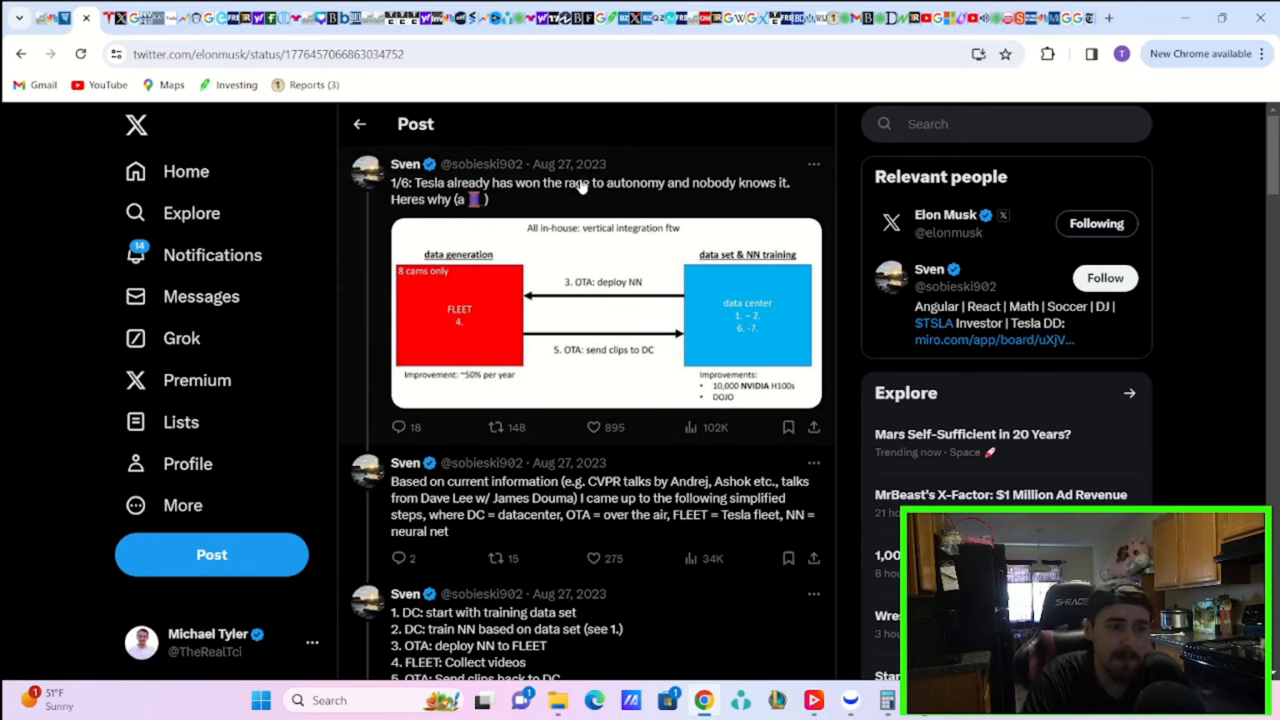
mouse_move(583, 164)
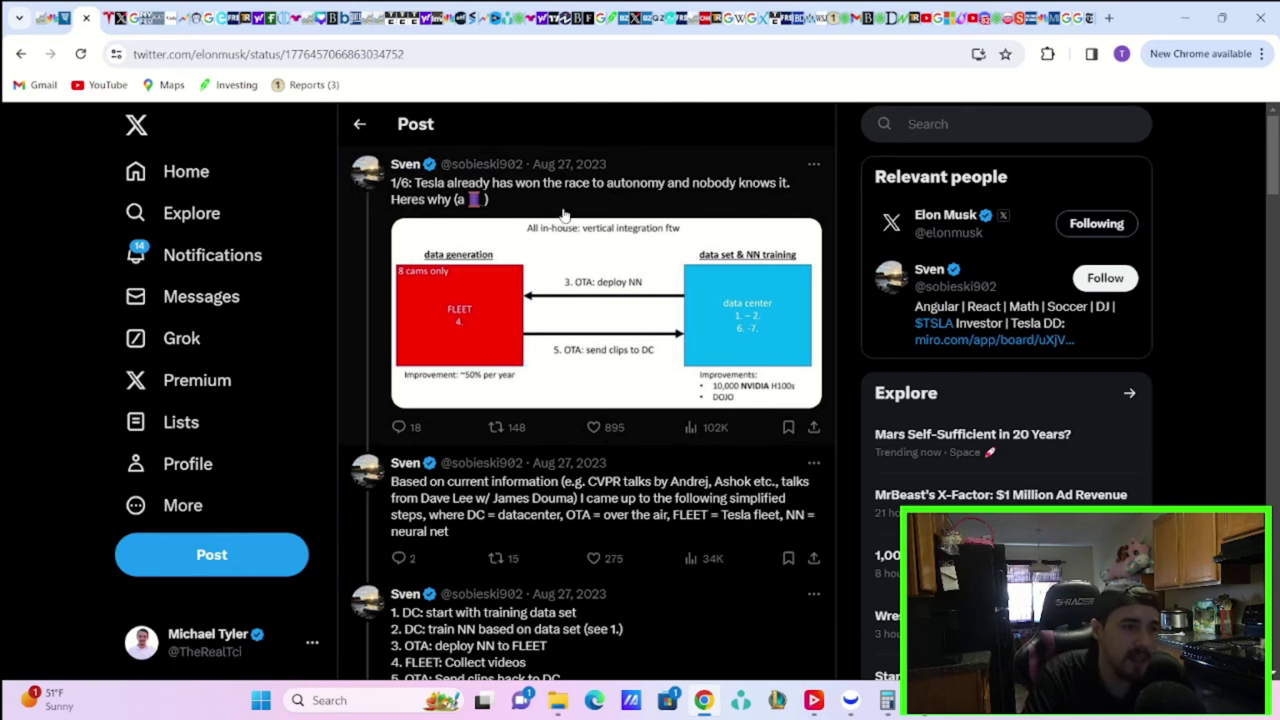
mouse_move(452, 290)
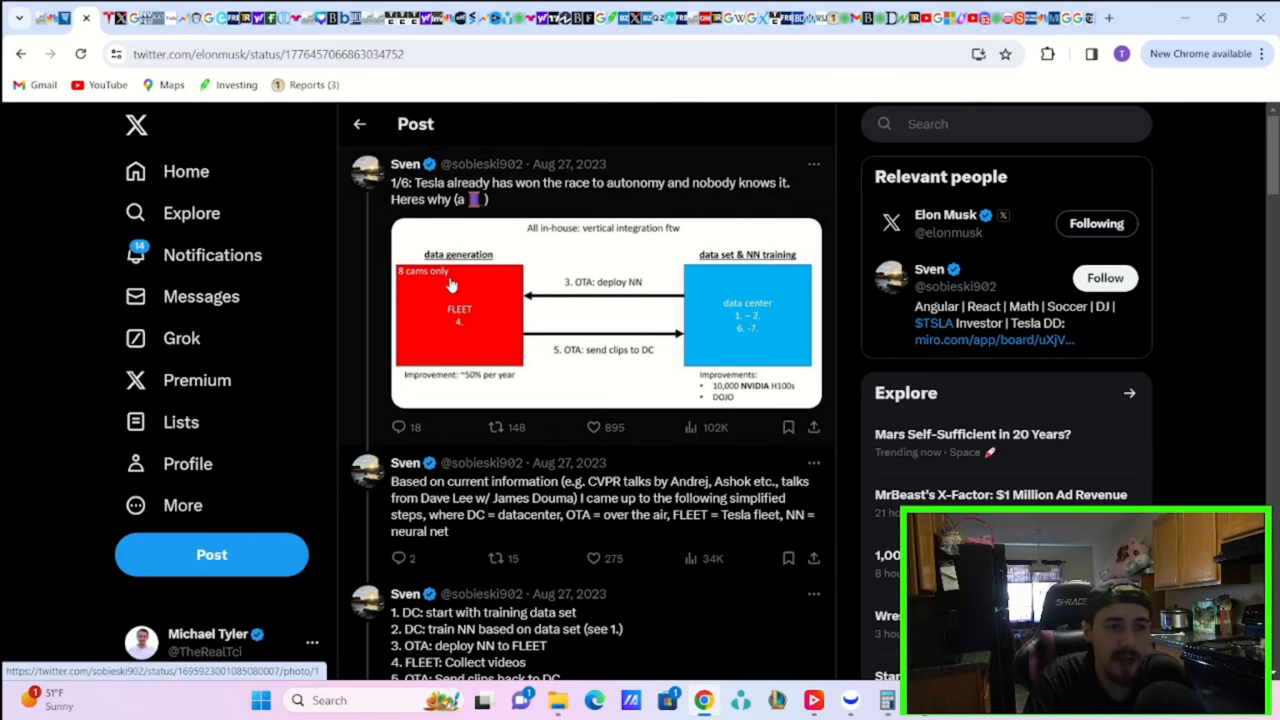
Step: Scroll through the X feed to the 'I wrote this 8 years ago' Master Plan post
scroll(down, 3)
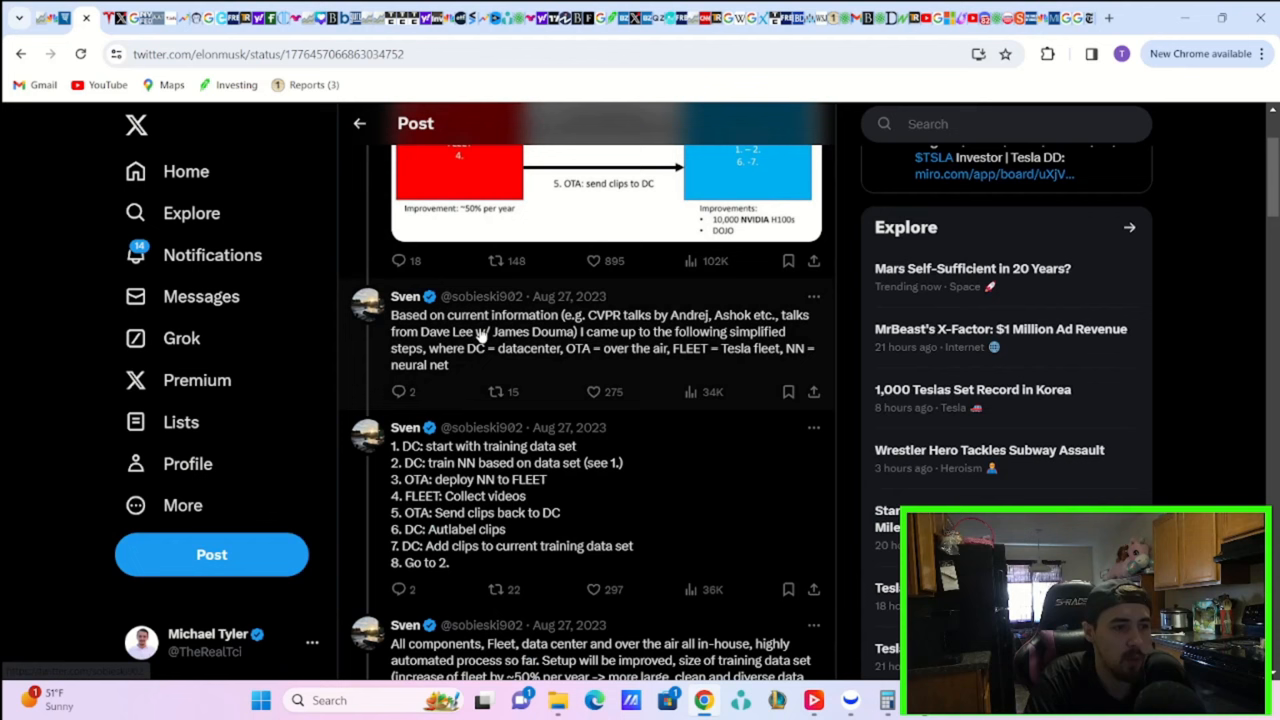
mouse_move(397, 392)
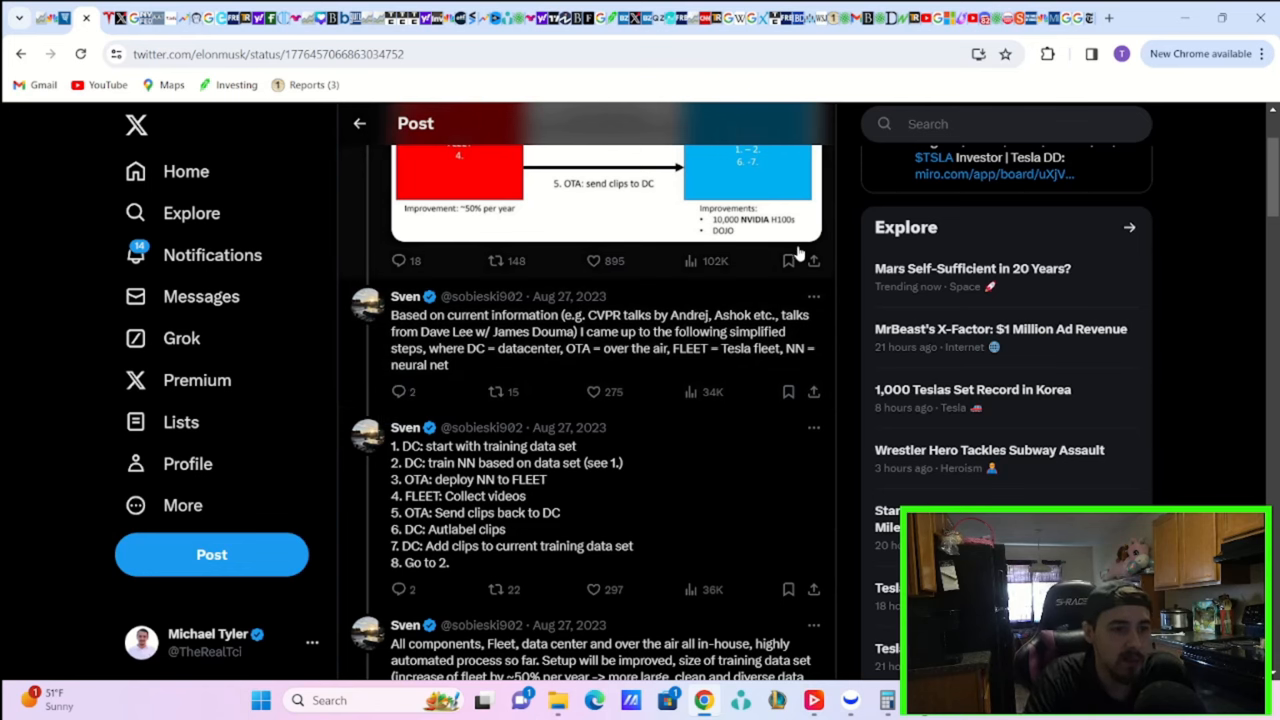
mouse_move(787, 261)
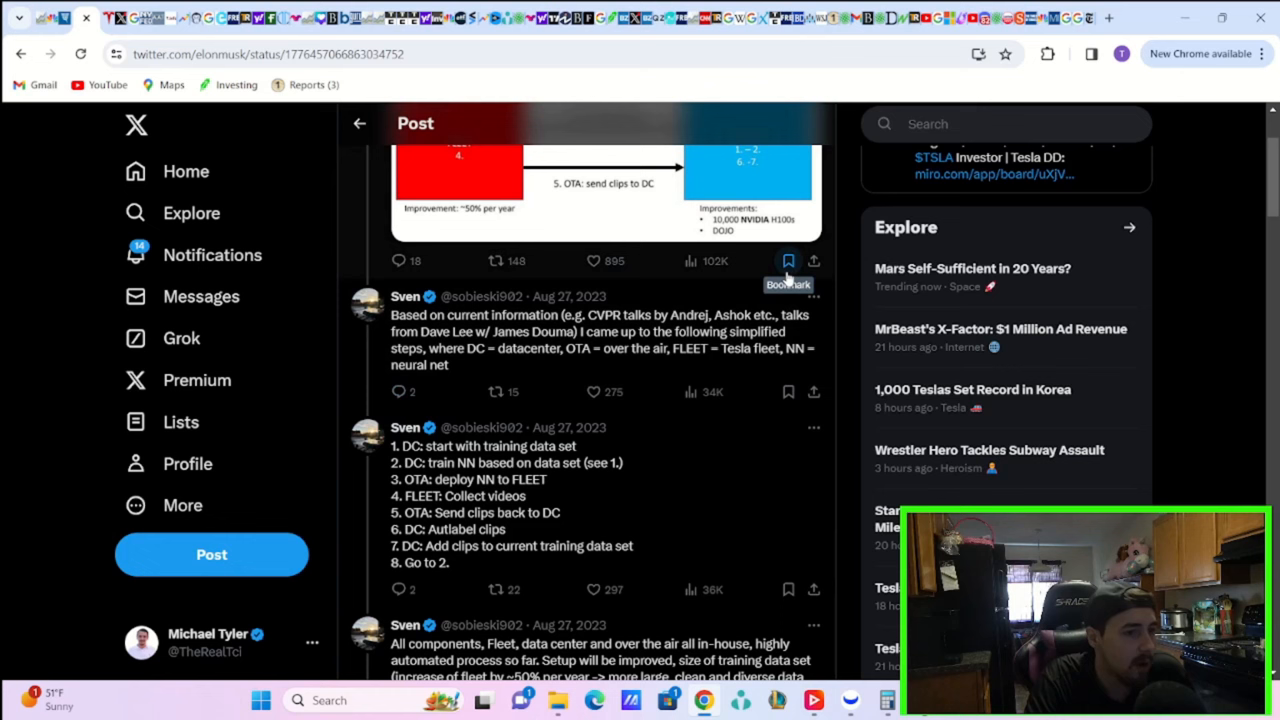
mouse_move(814, 399)
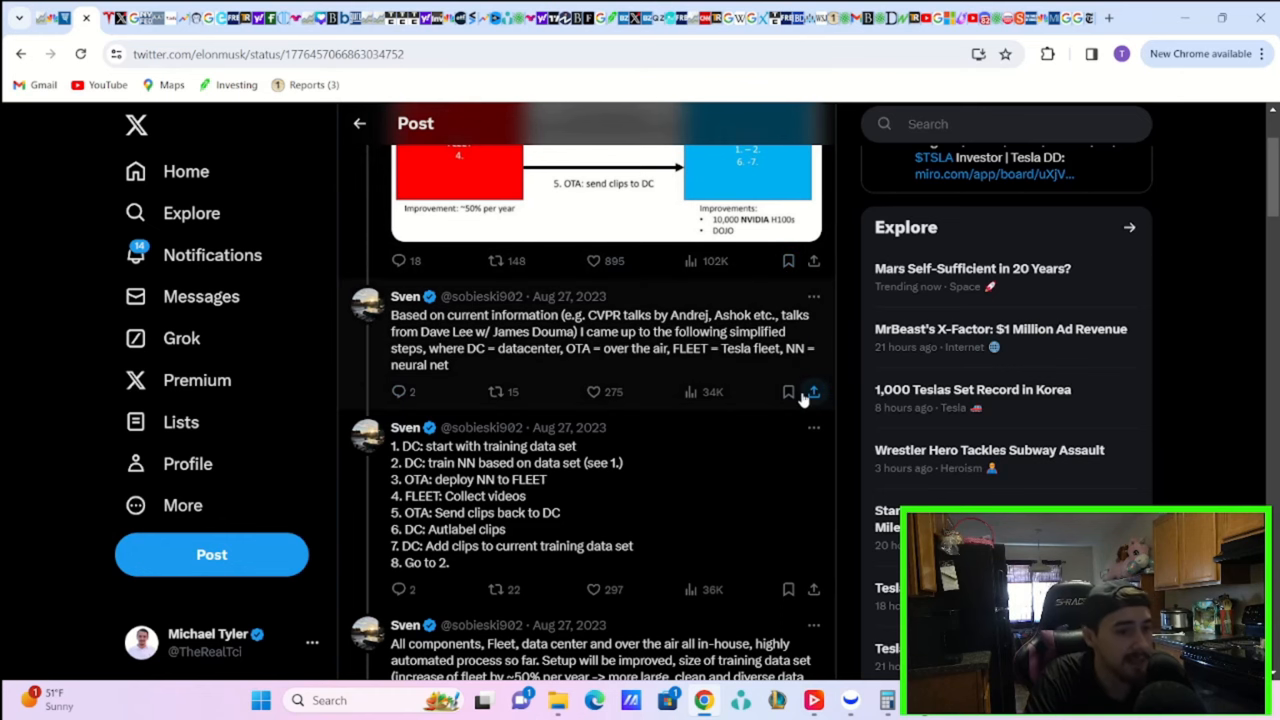
scroll(down, 3)
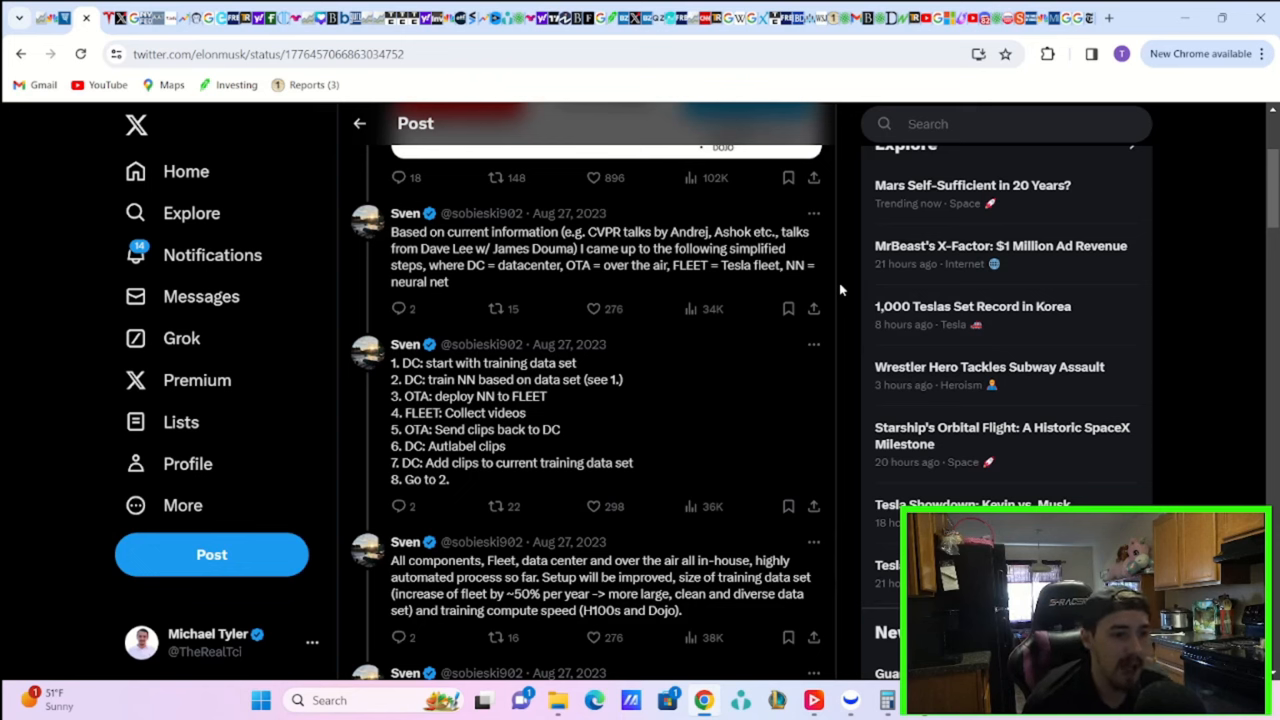
mouse_move(805, 305)
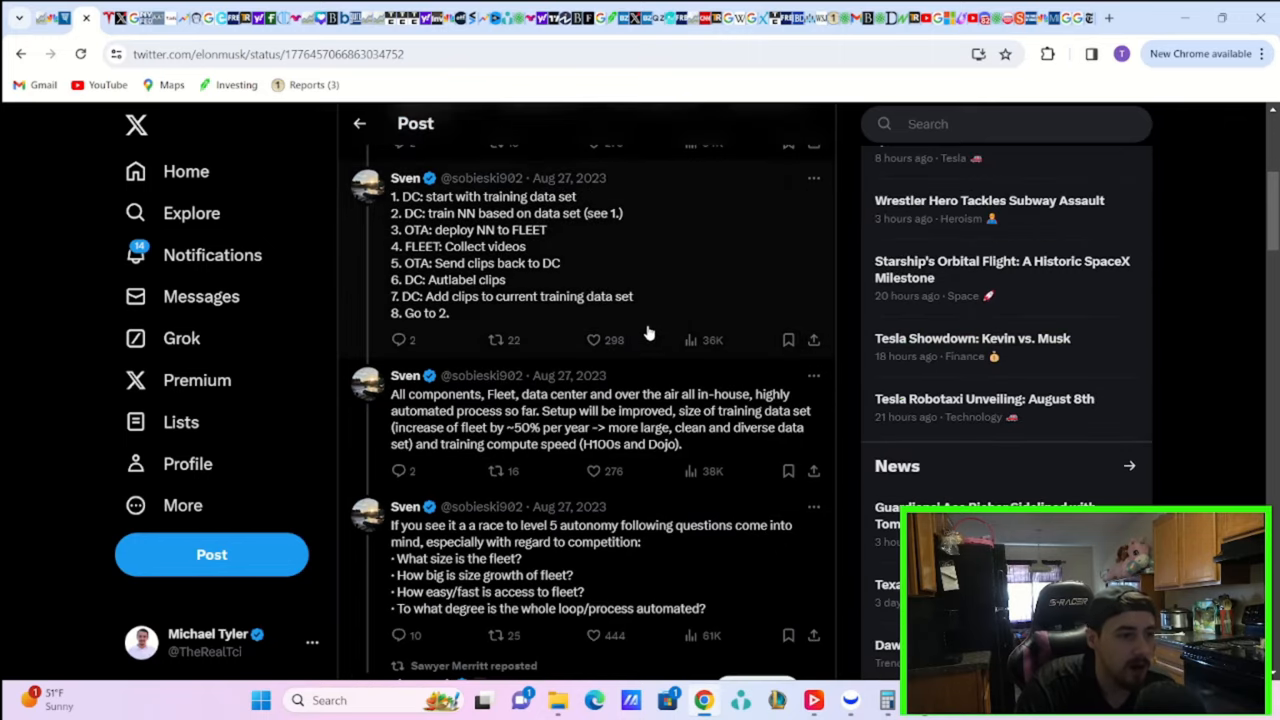
mouse_move(657, 319)
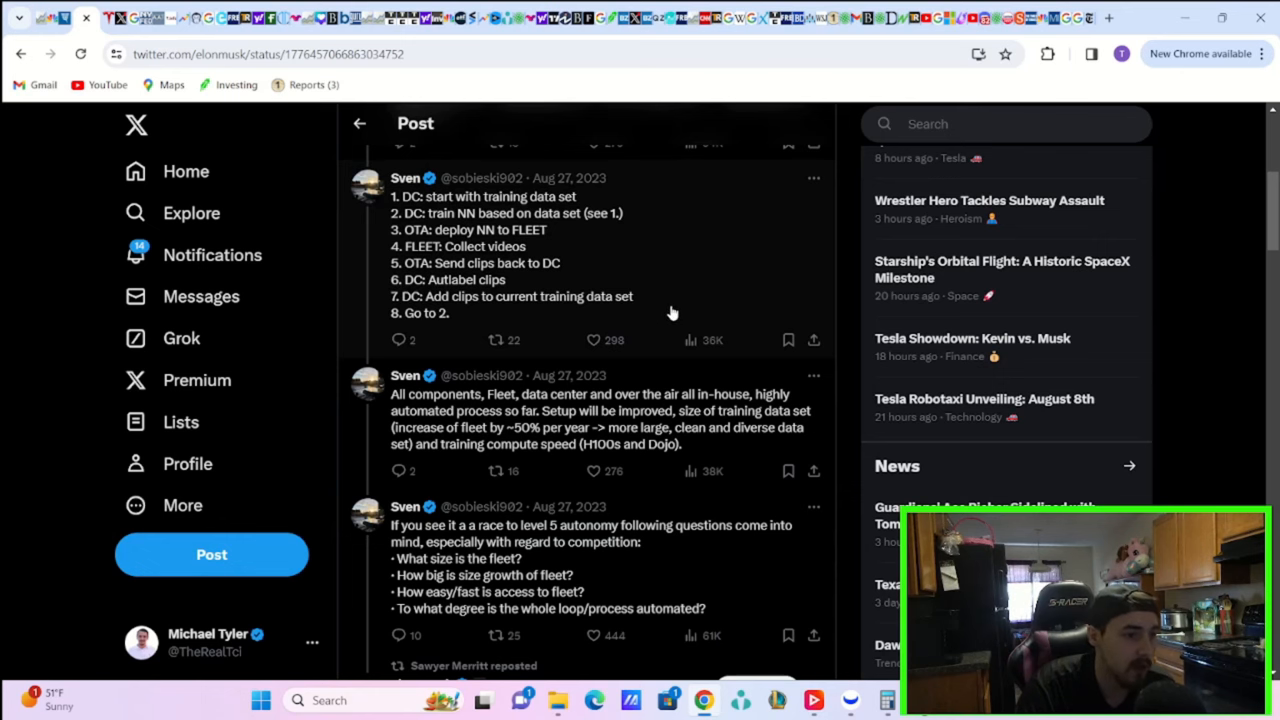
scroll(down, 3)
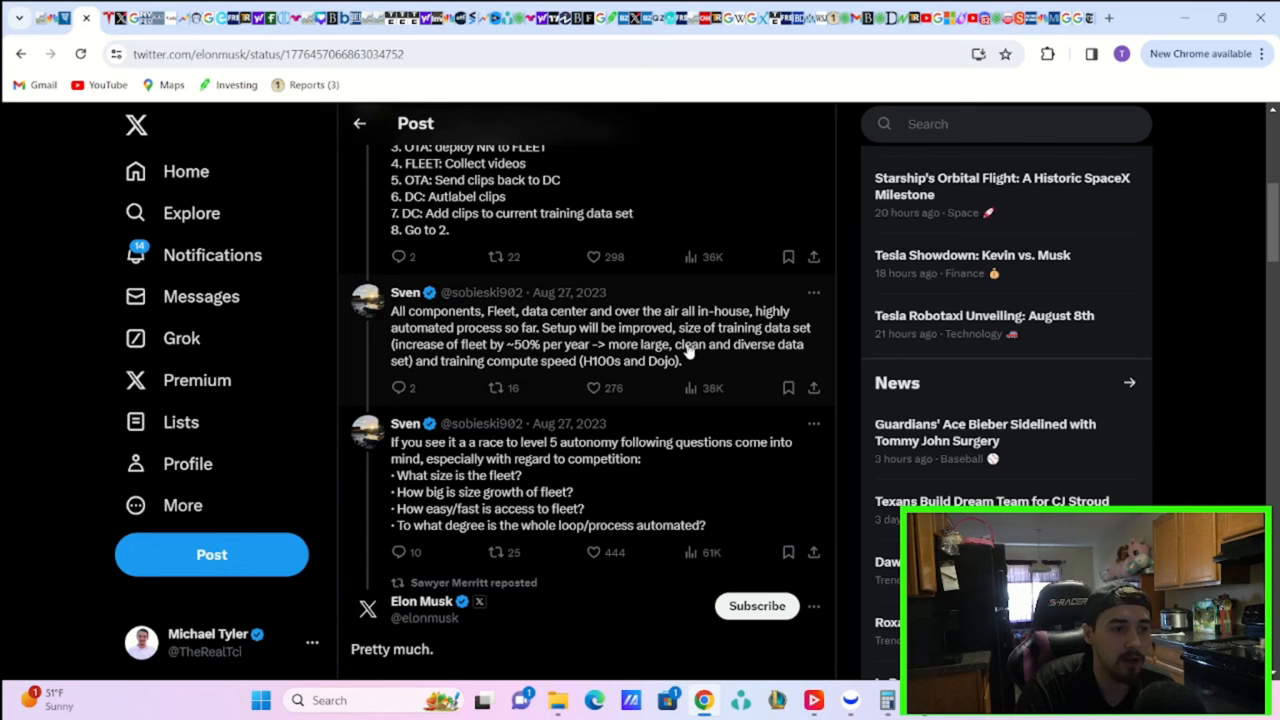
mouse_move(697, 359)
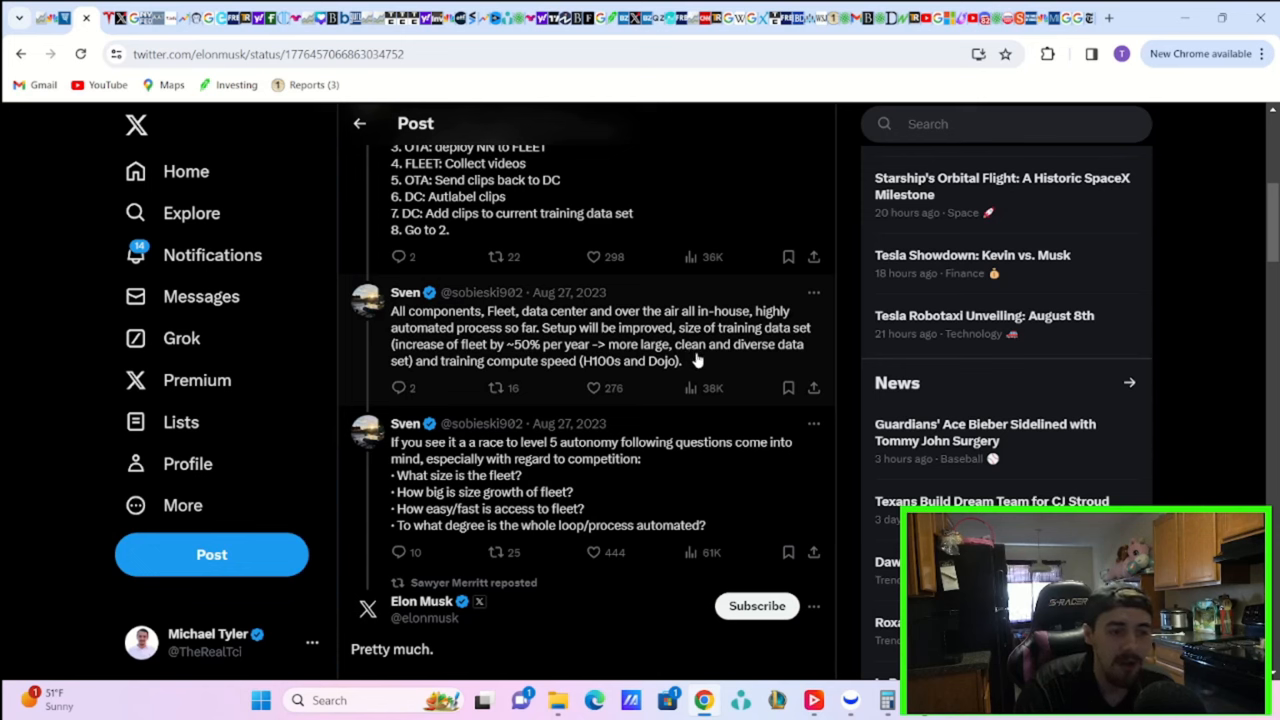
mouse_move(698, 376)
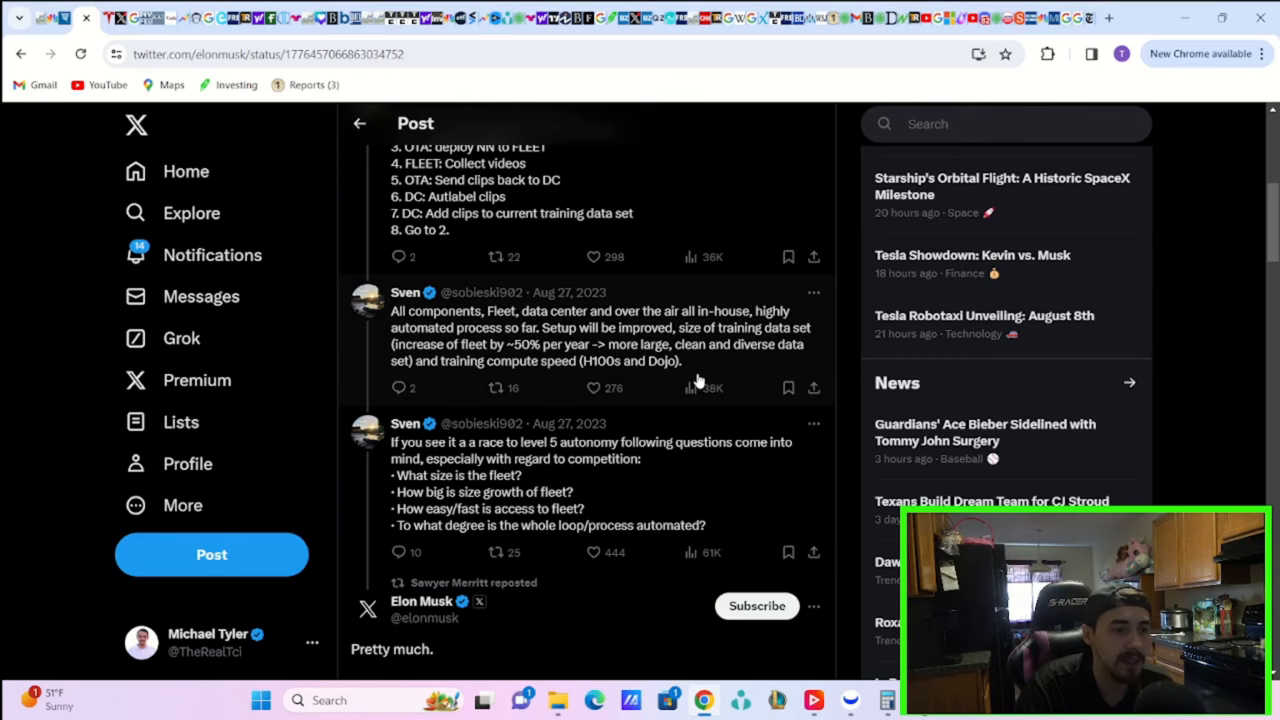
mouse_move(674, 384)
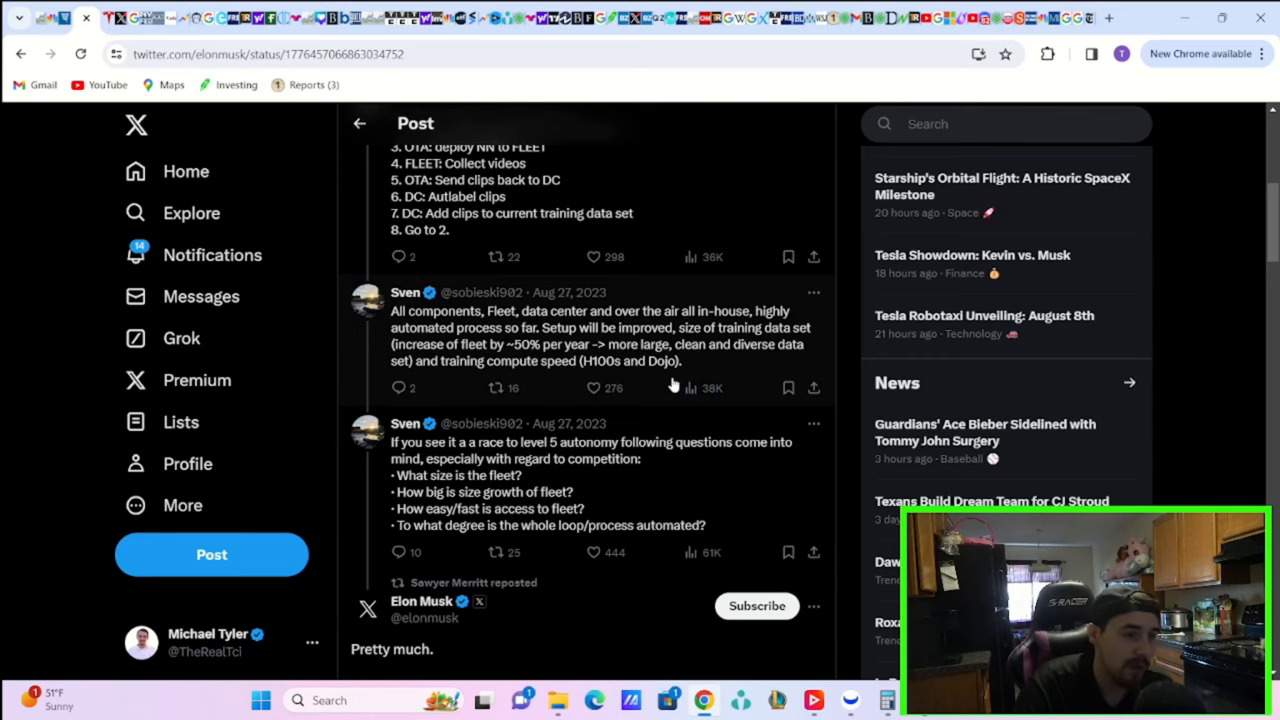
scroll(down, 3)
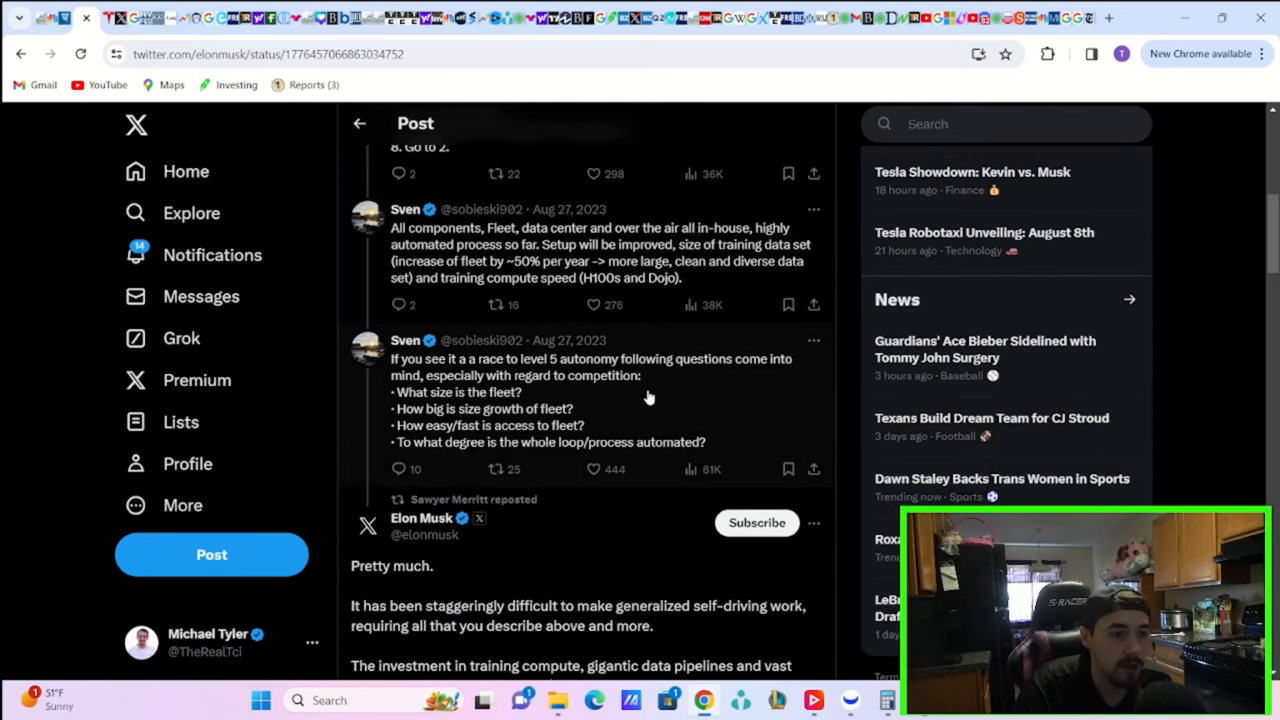
mouse_move(654, 414)
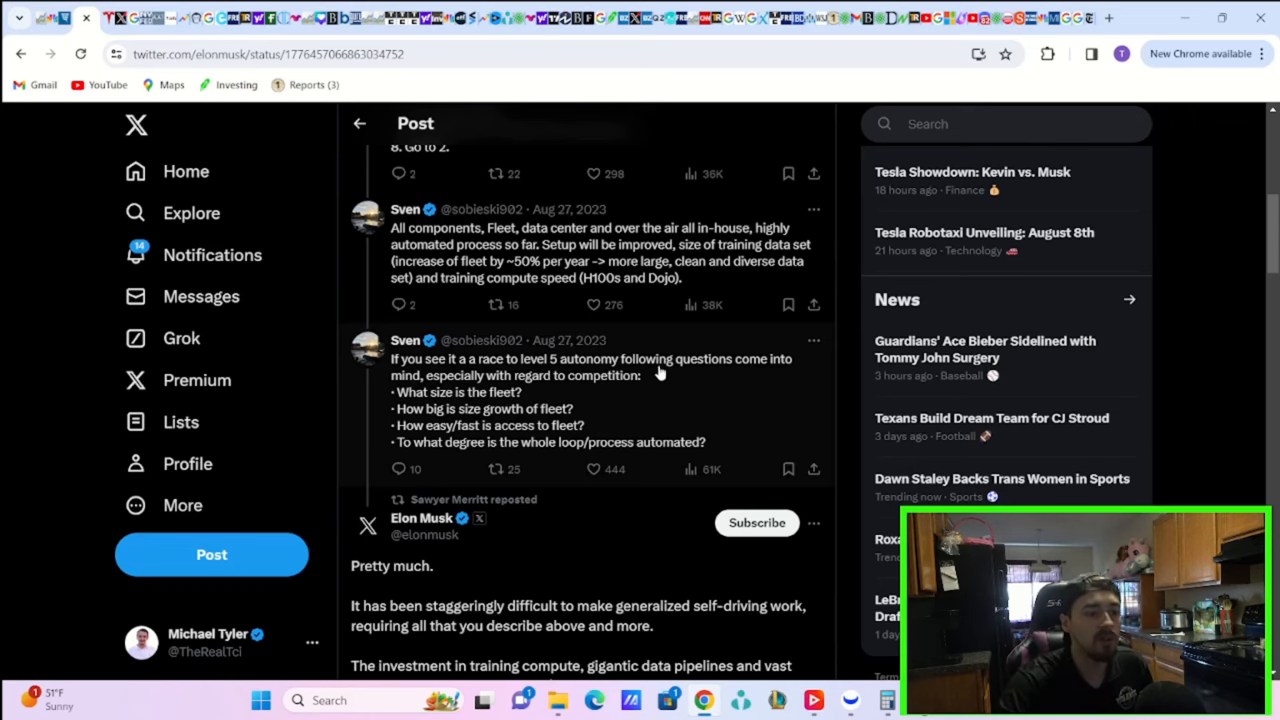
scroll(down, 3)
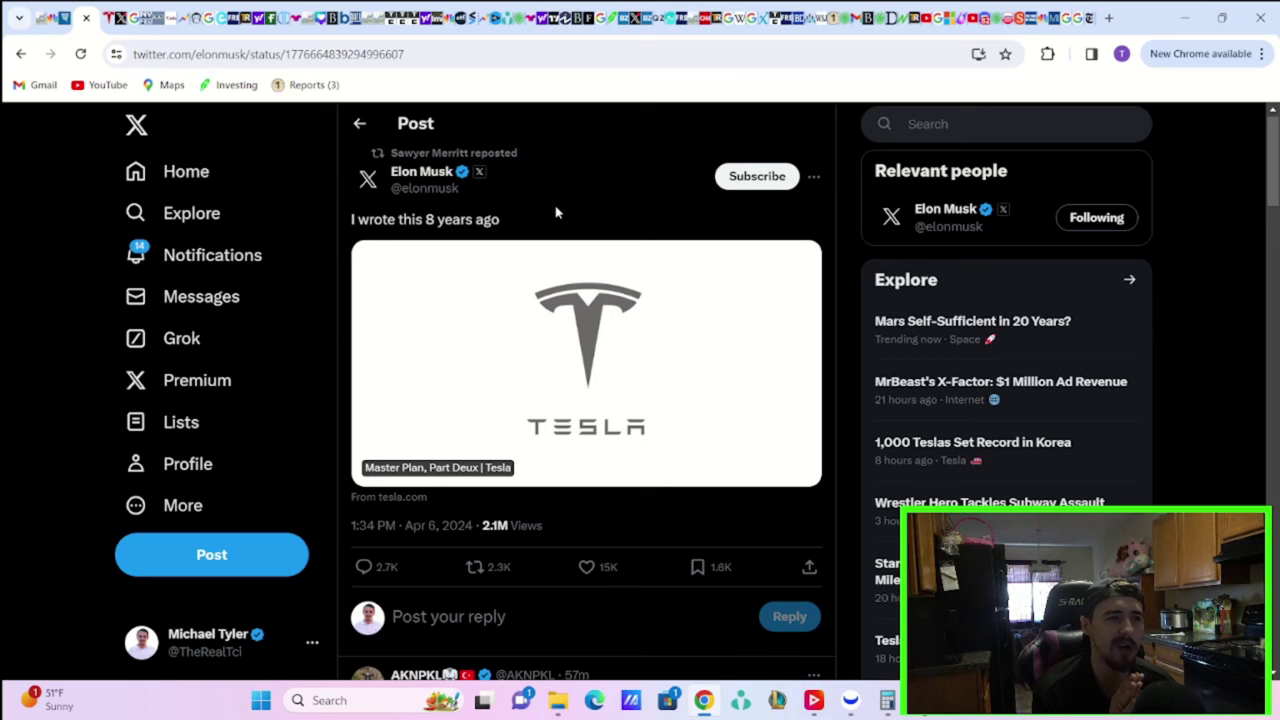
mouse_move(543, 295)
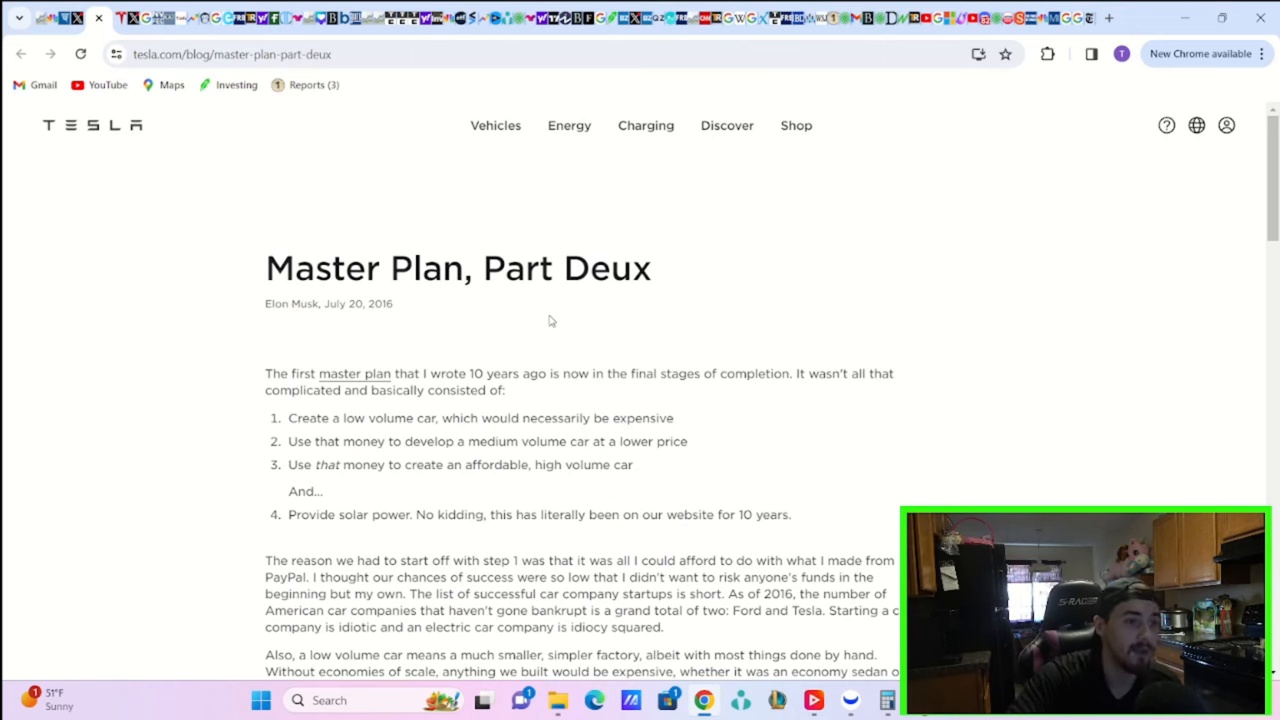
Step: Scroll through Master Plan, Part Deux down to the Integrate Energy Generation and Storage section
scroll(down, 3)
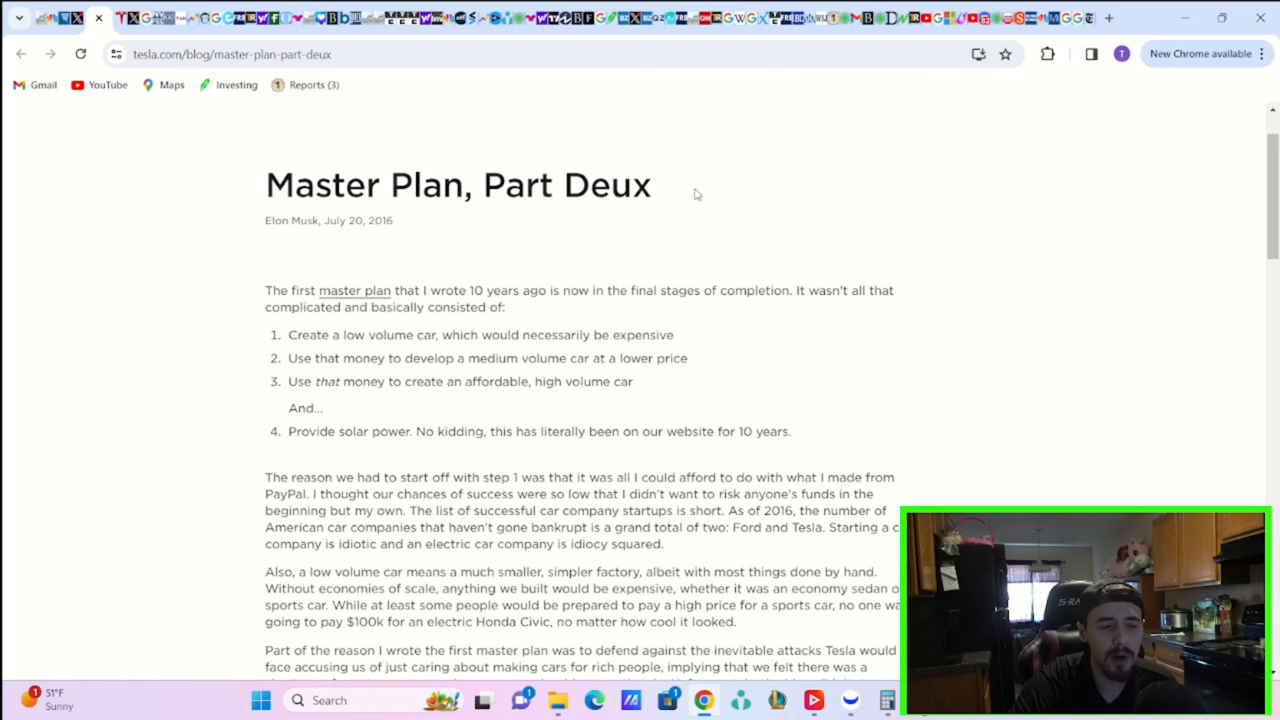
mouse_move(685, 196)
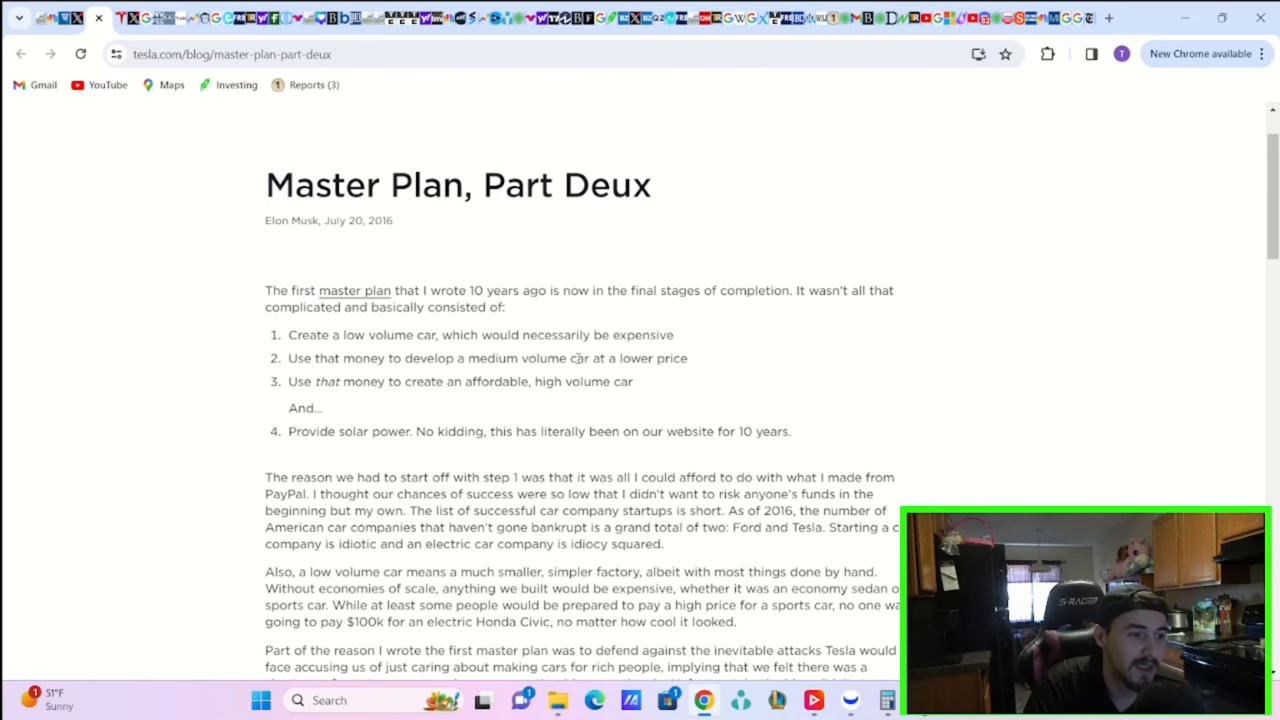
scroll(down, 3)
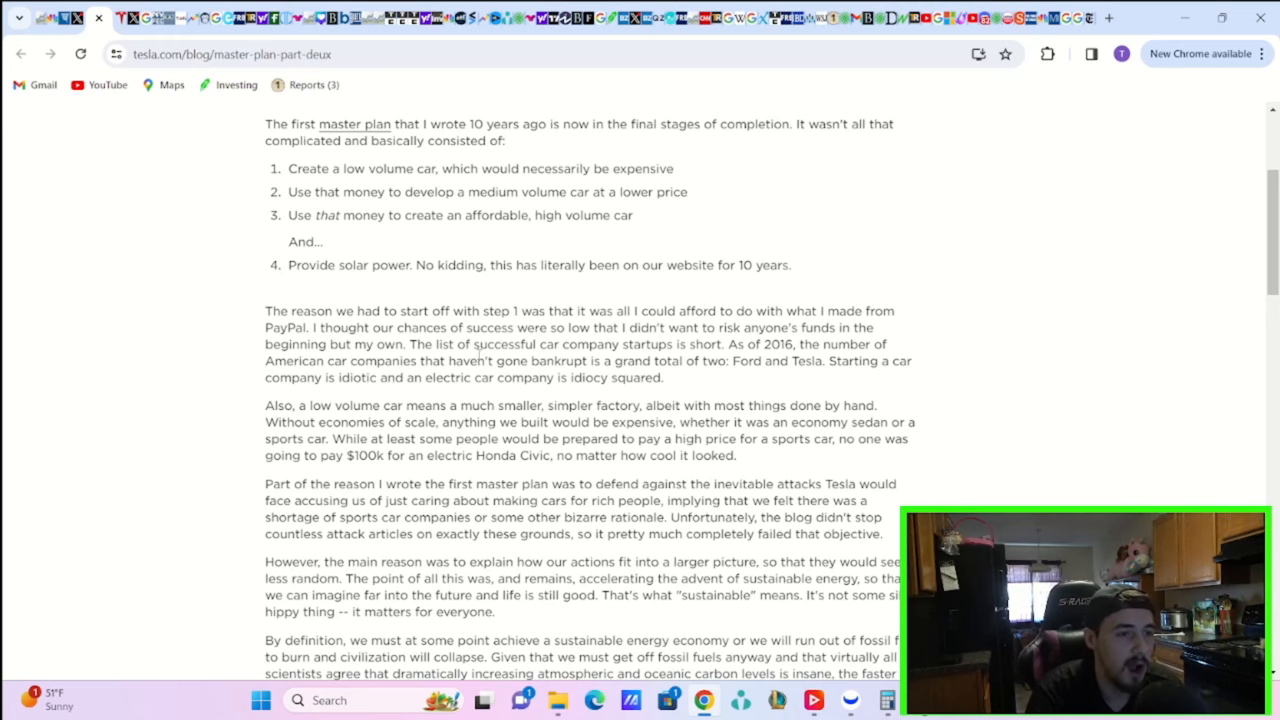
scroll(down, 3)
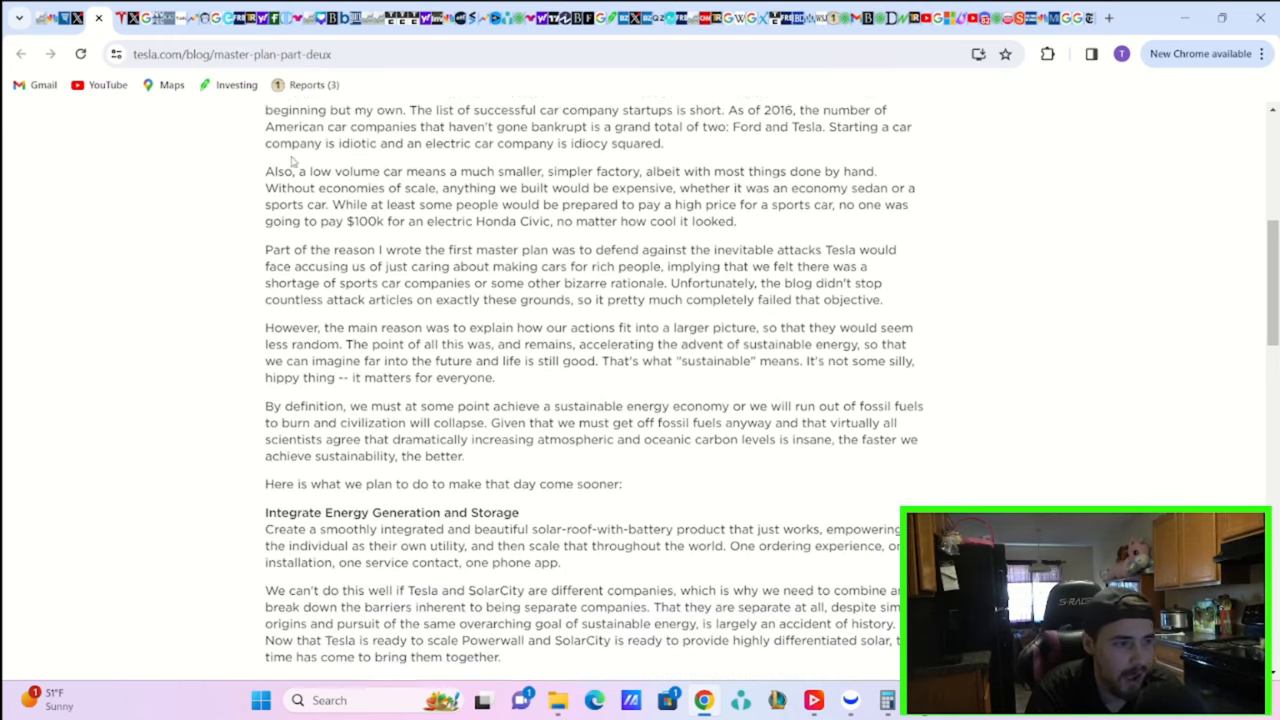
scroll(down, 3)
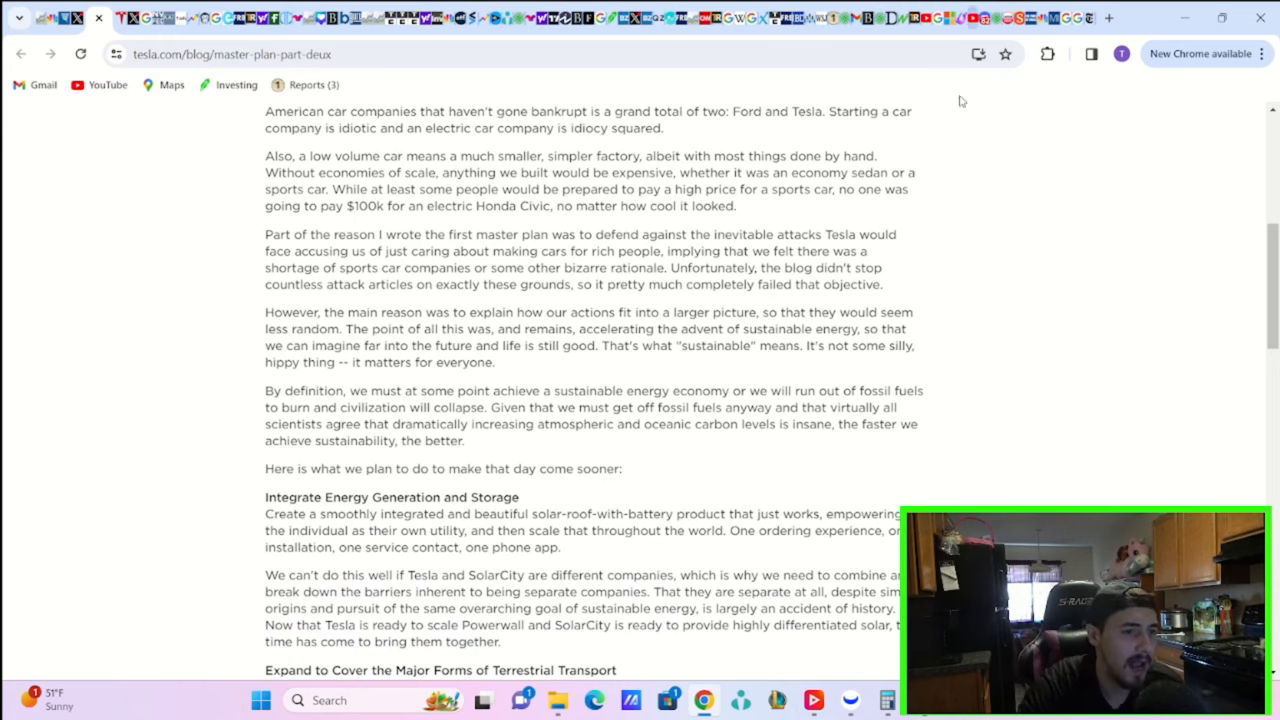
scroll(down, 3)
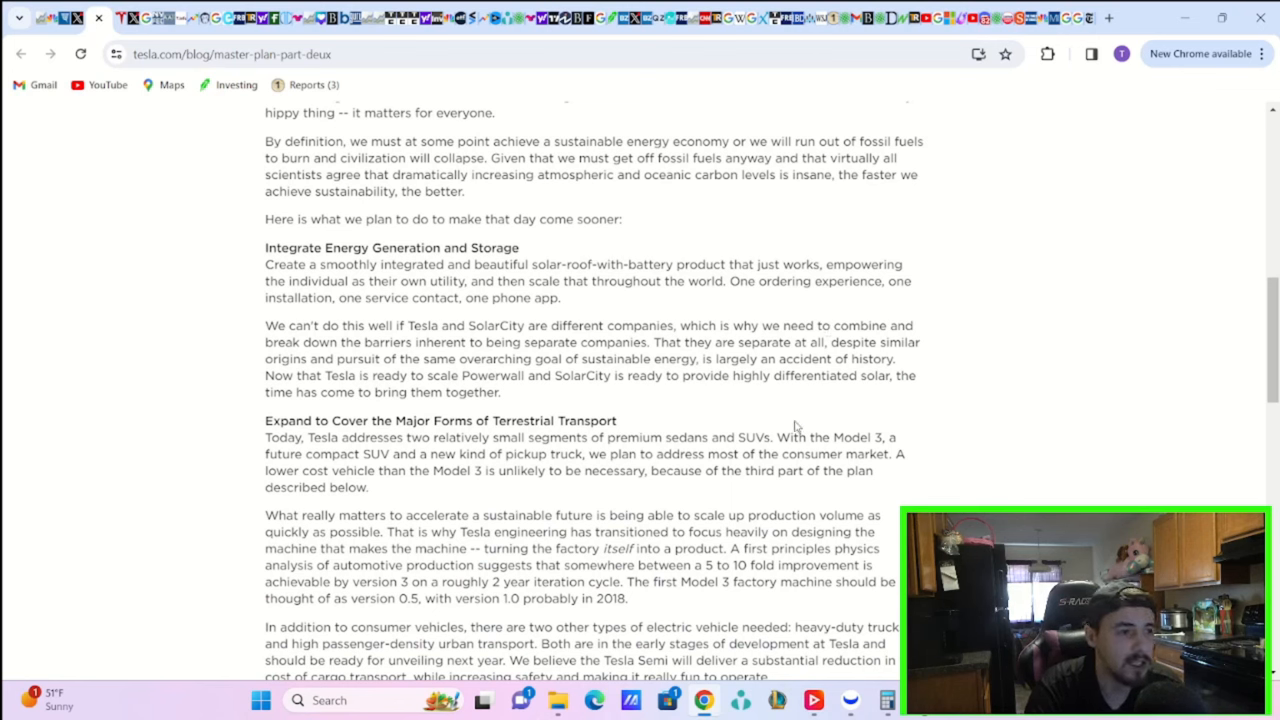
mouse_move(789, 391)
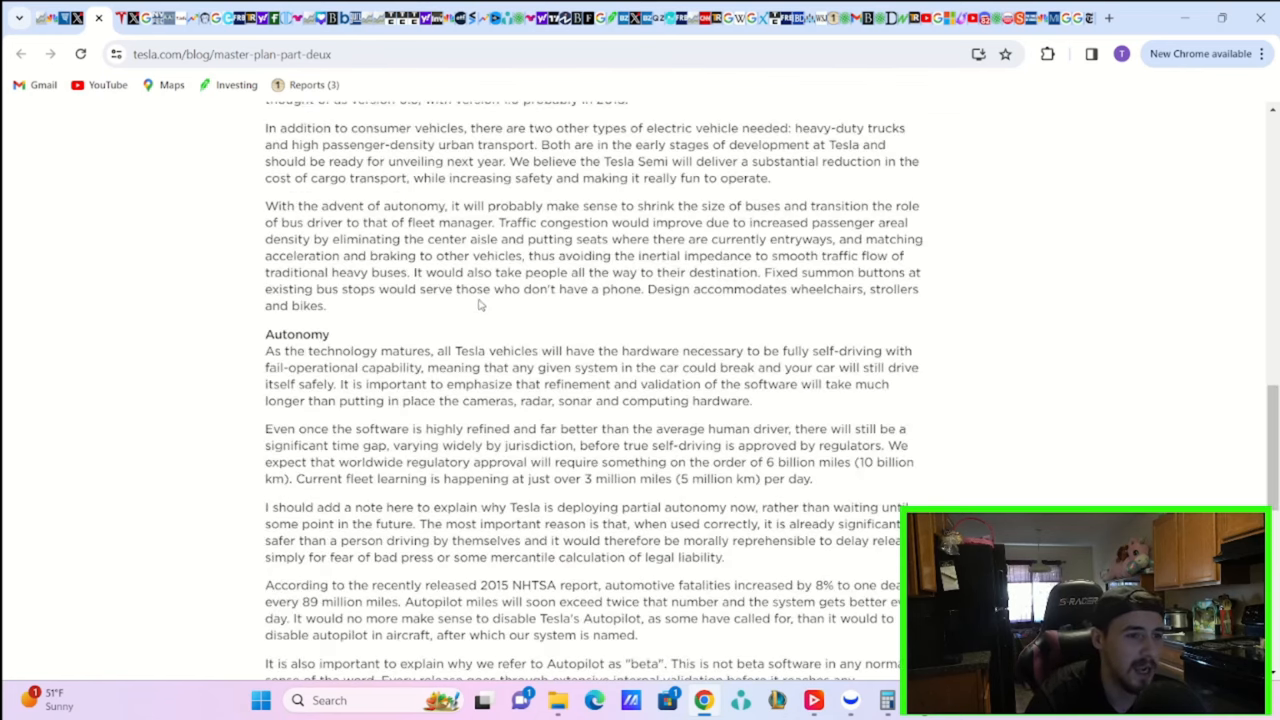
Step: Scroll back over the Tesla Semi, bus and Autonomy paragraphs of Master Plan, Part Deux
scroll(up, 3)
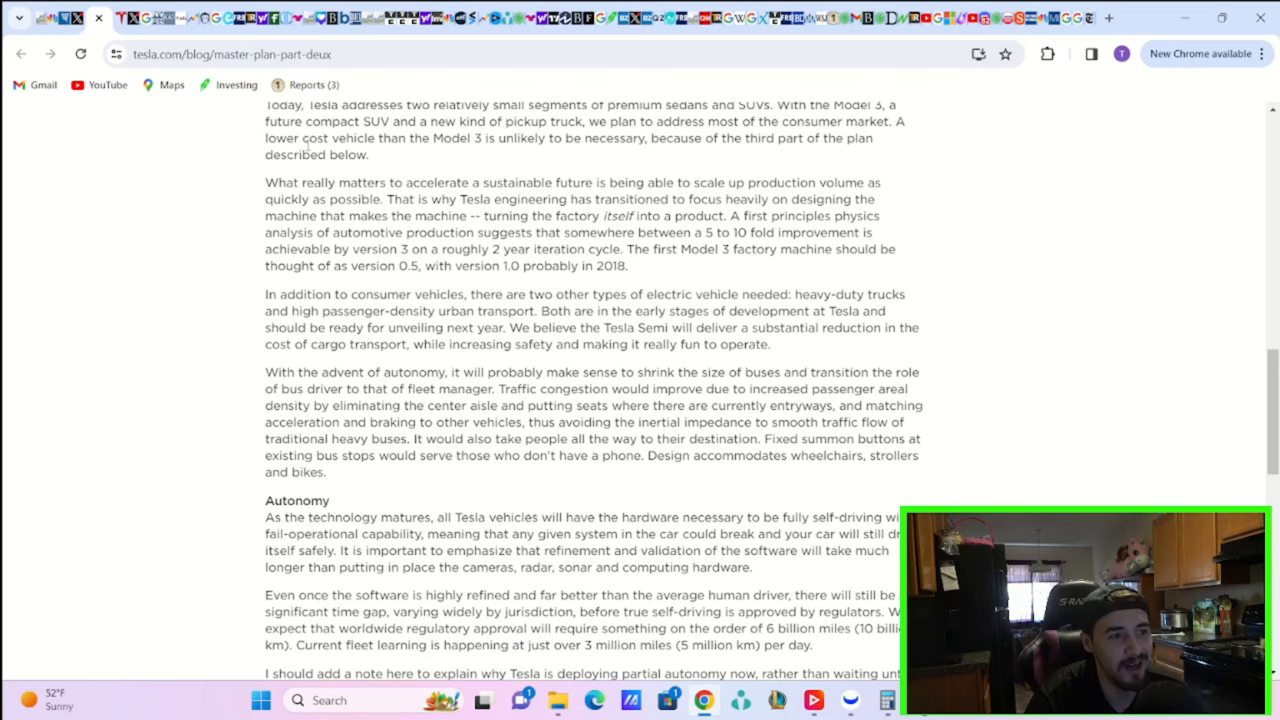
scroll(down, 3)
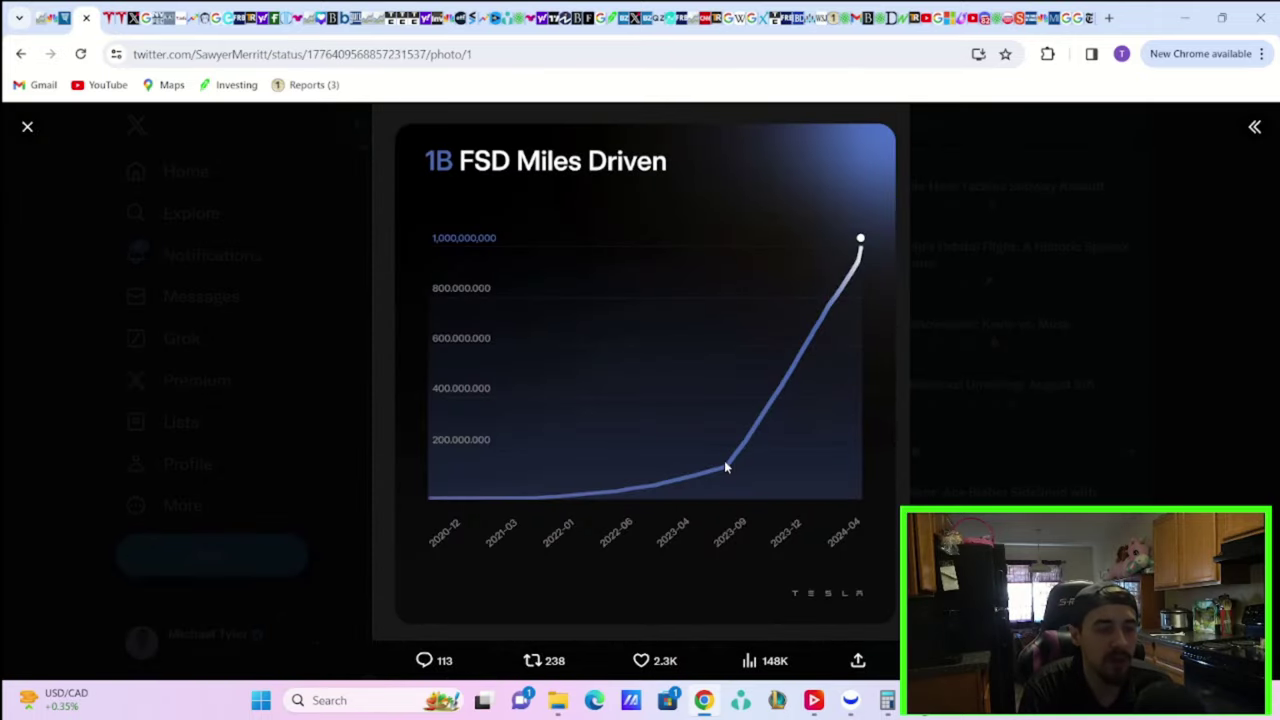
mouse_move(740, 458)
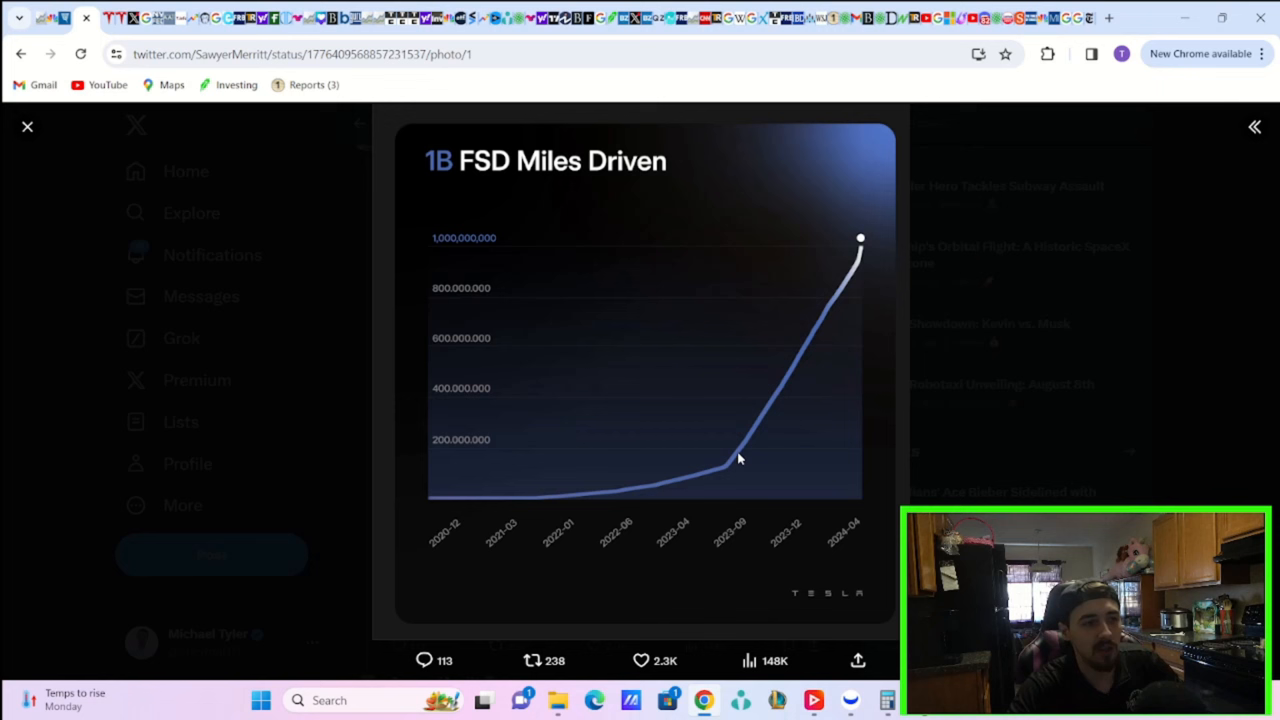
mouse_move(1040, 132)
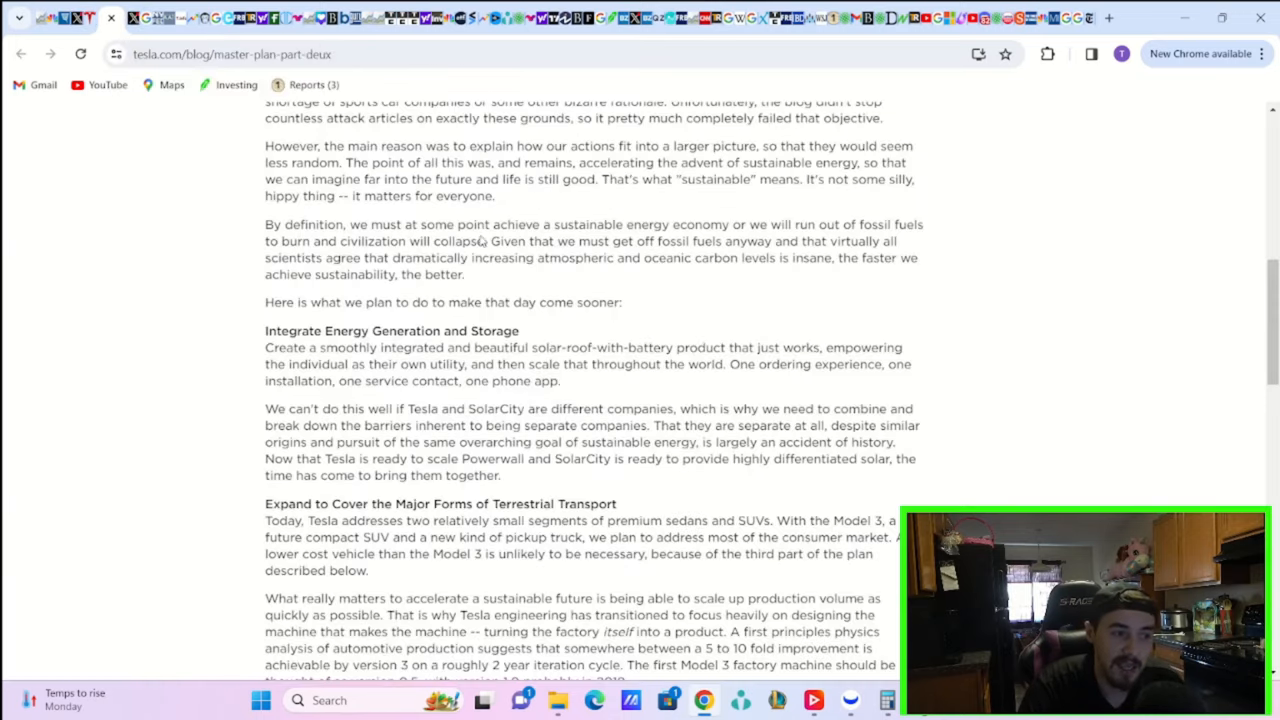
scroll(down, 3)
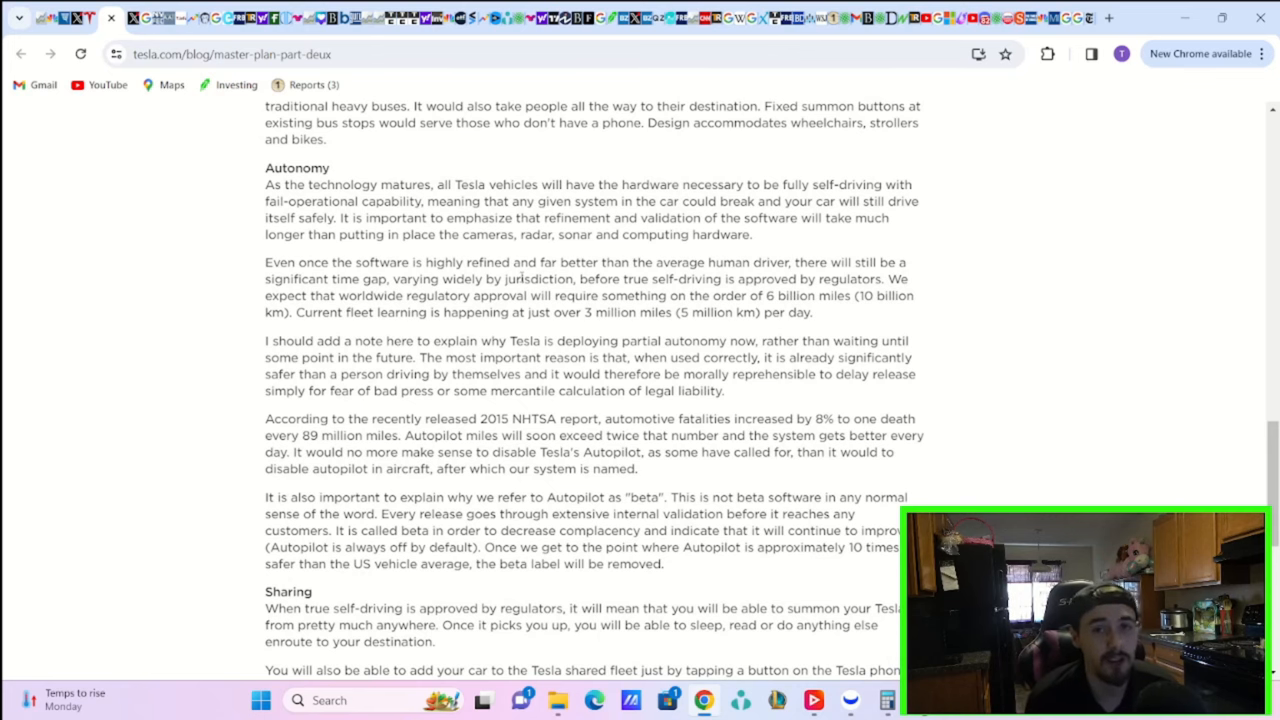
scroll(down, 3)
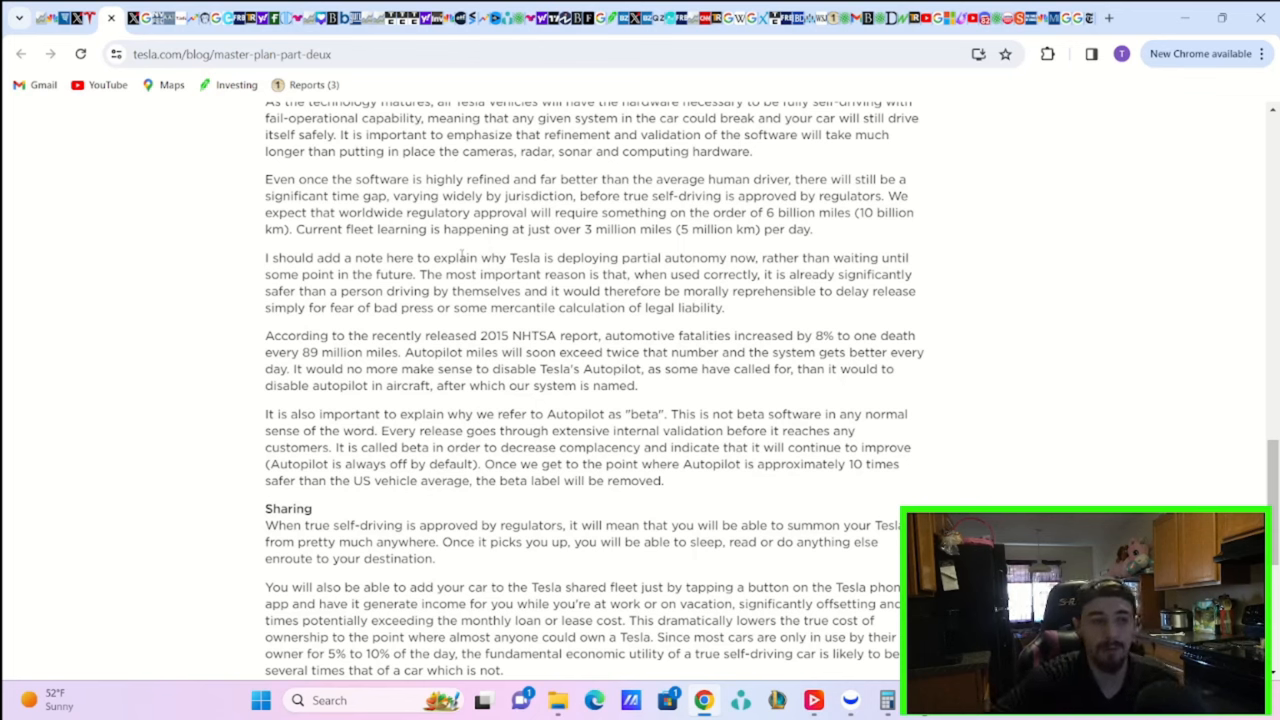
mouse_move(793, 327)
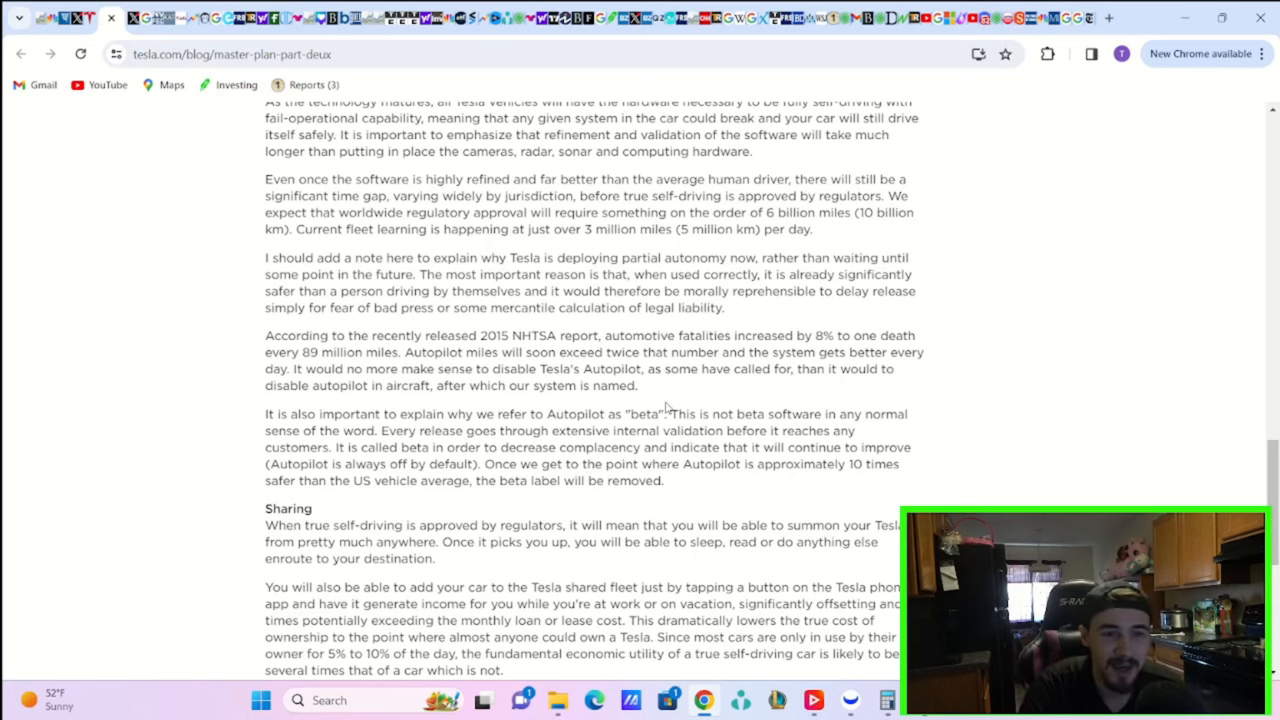
scroll(down, 3)
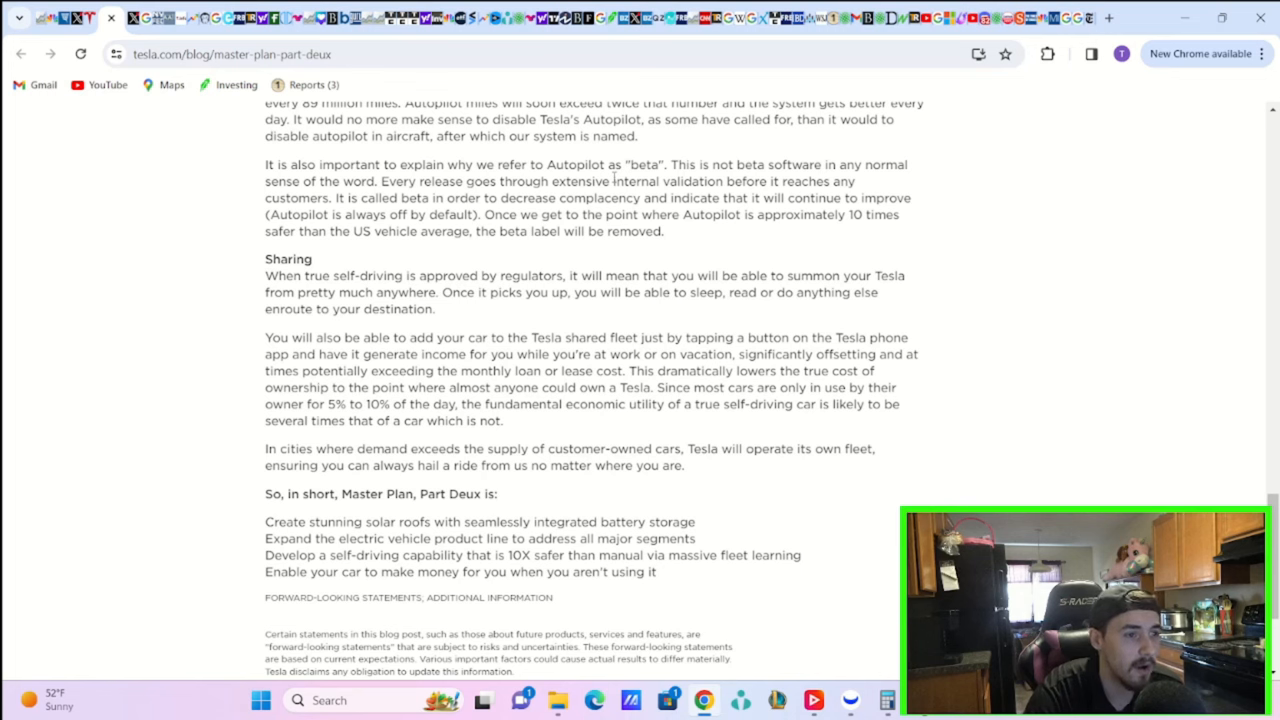
mouse_move(736, 224)
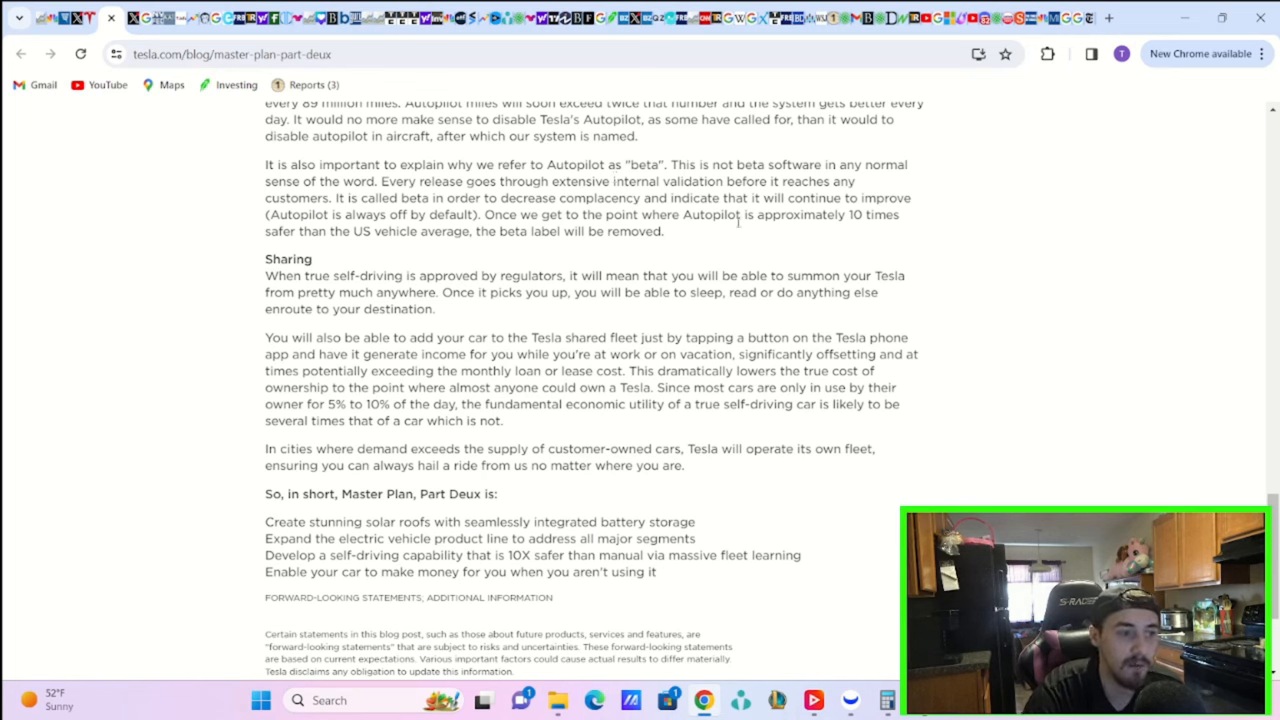
mouse_move(890, 237)
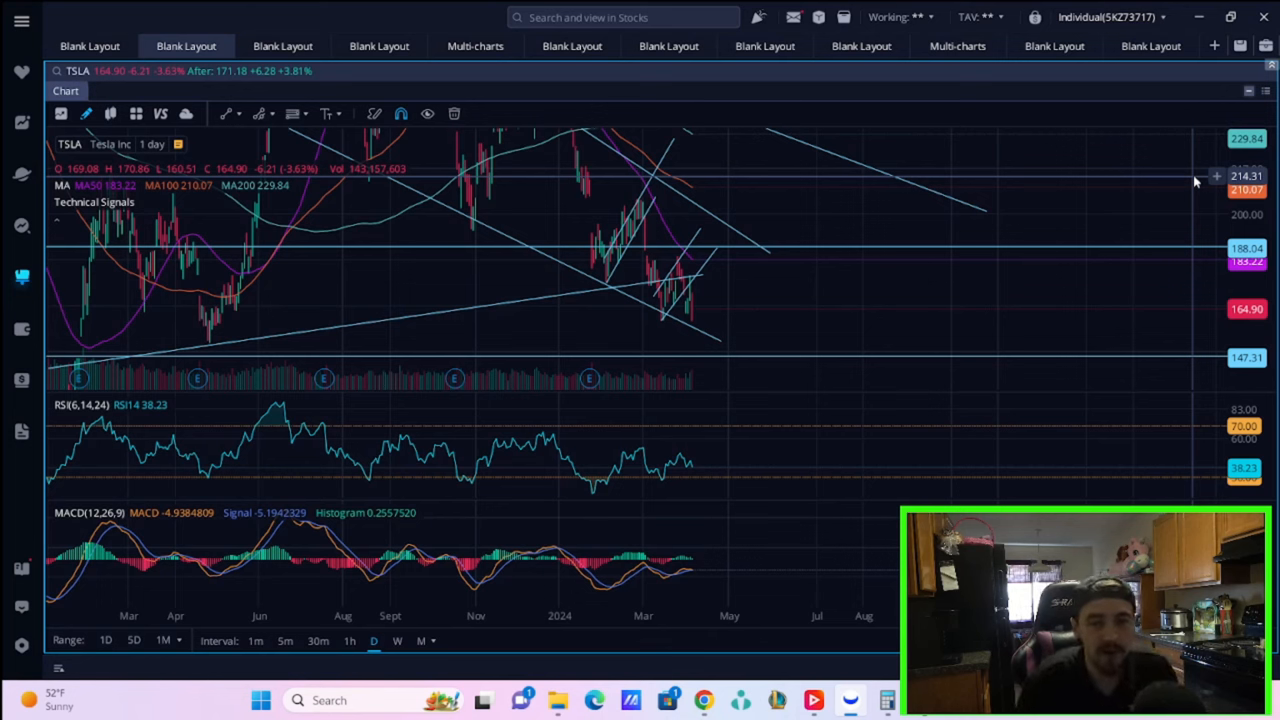
mouse_move(988, 24)
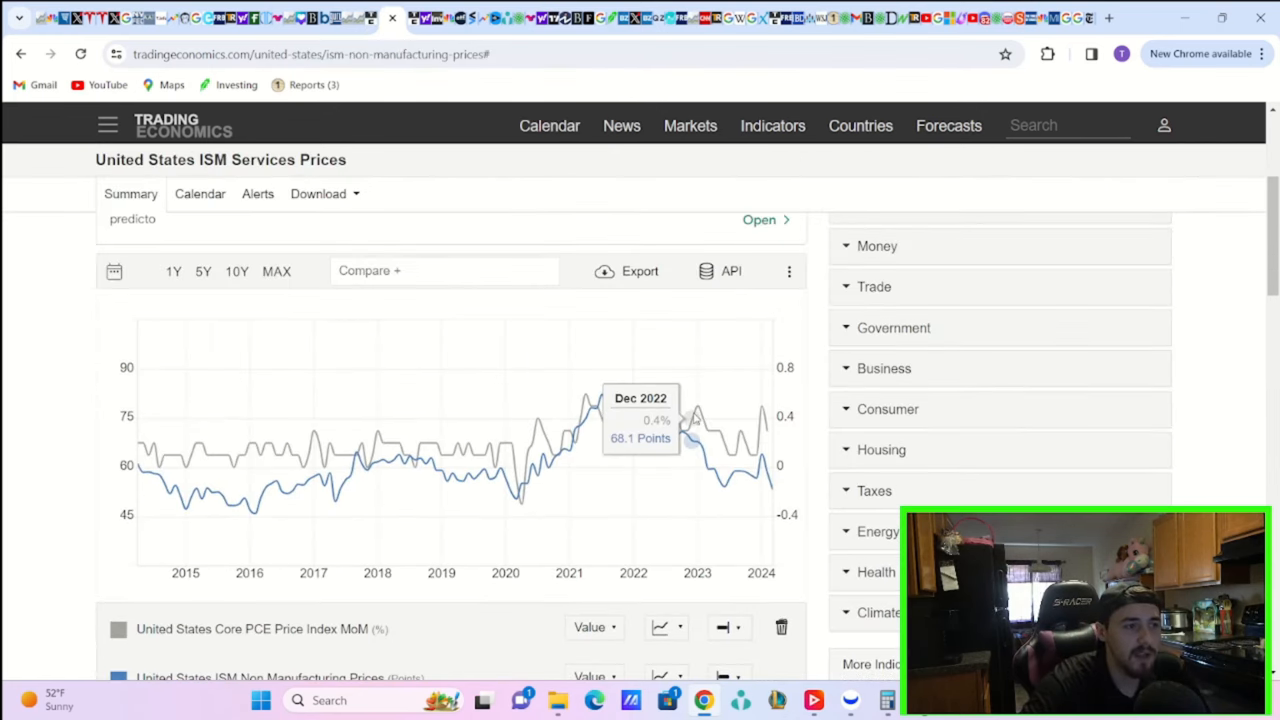
scroll(down, 3)
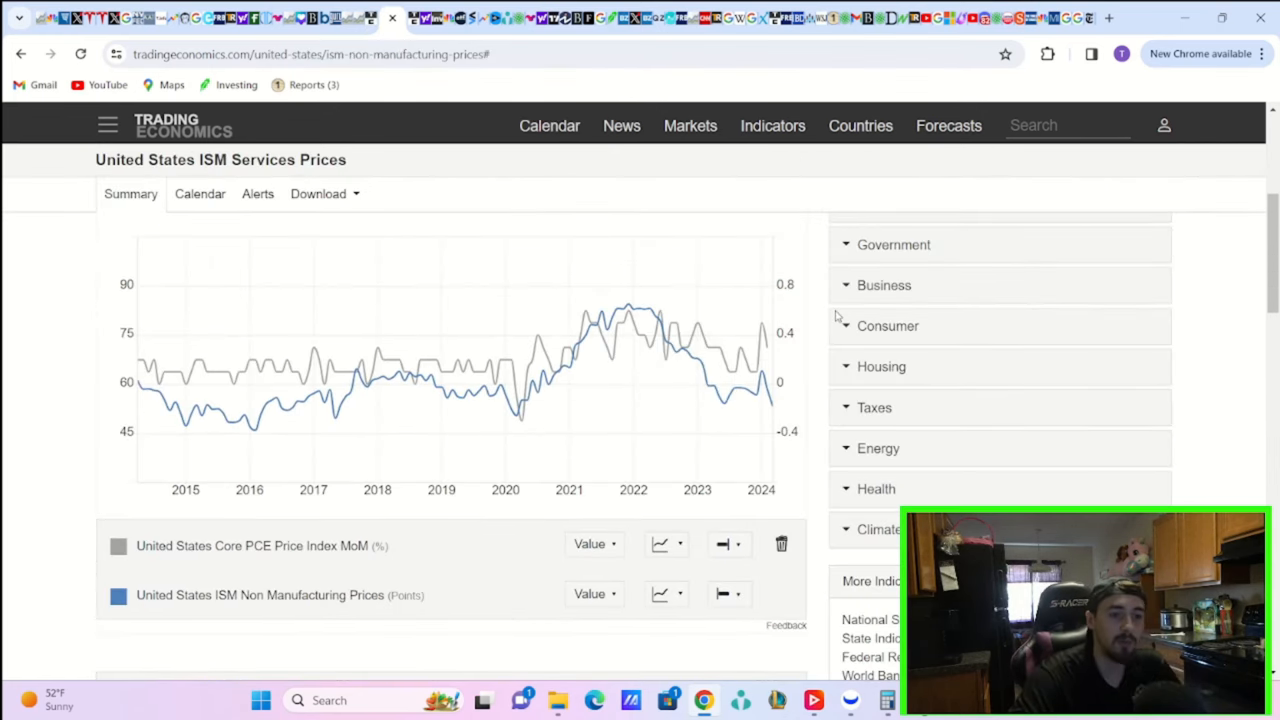
mouse_move(760, 355)
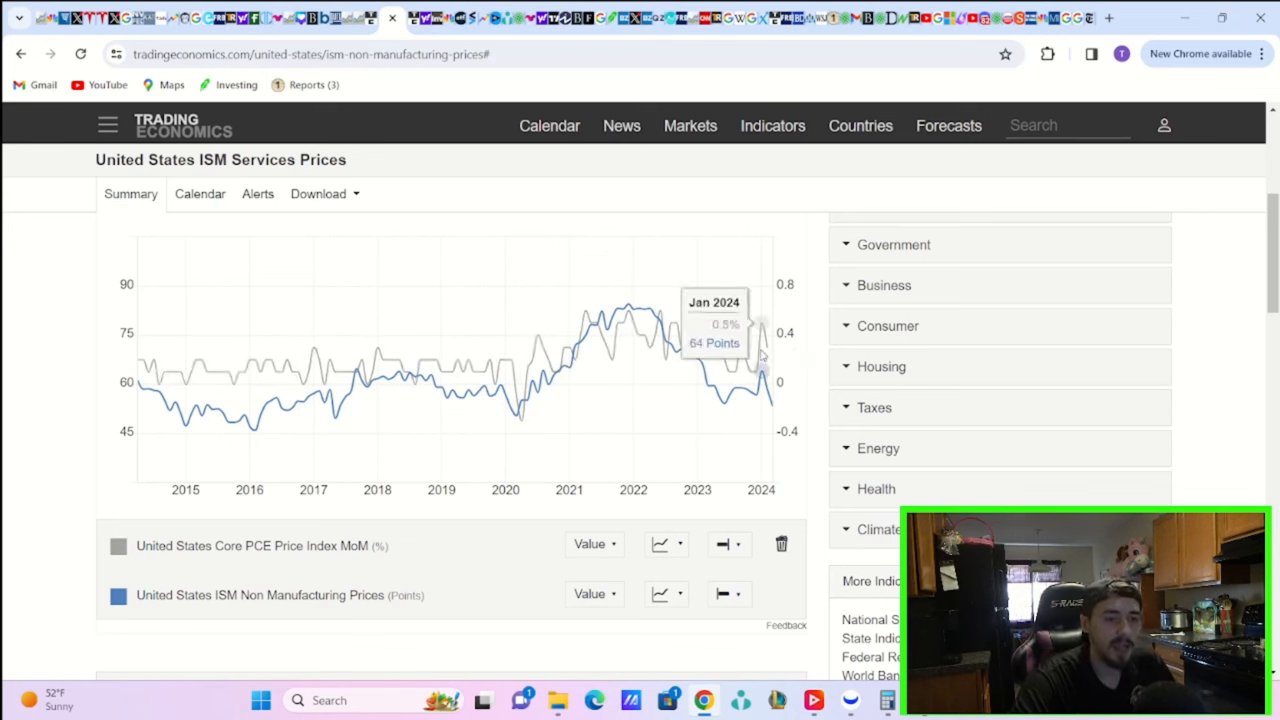
mouse_move(490, 321)
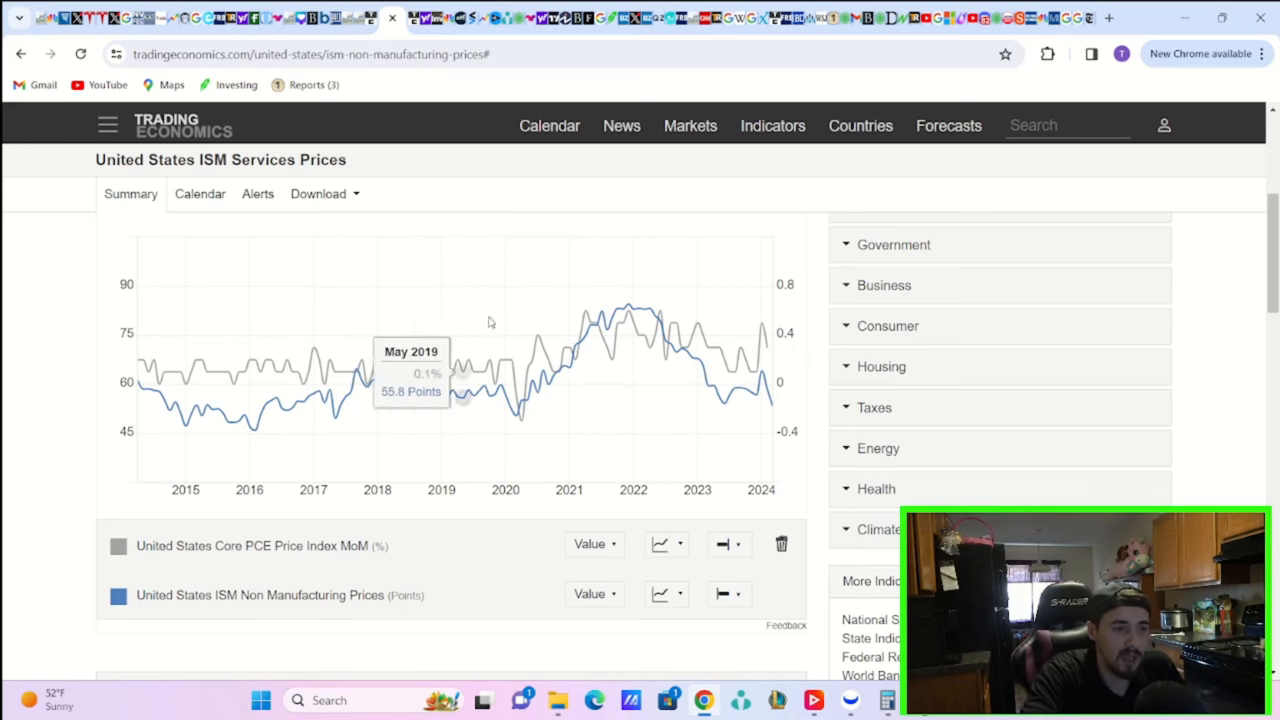
mouse_move(503, 378)
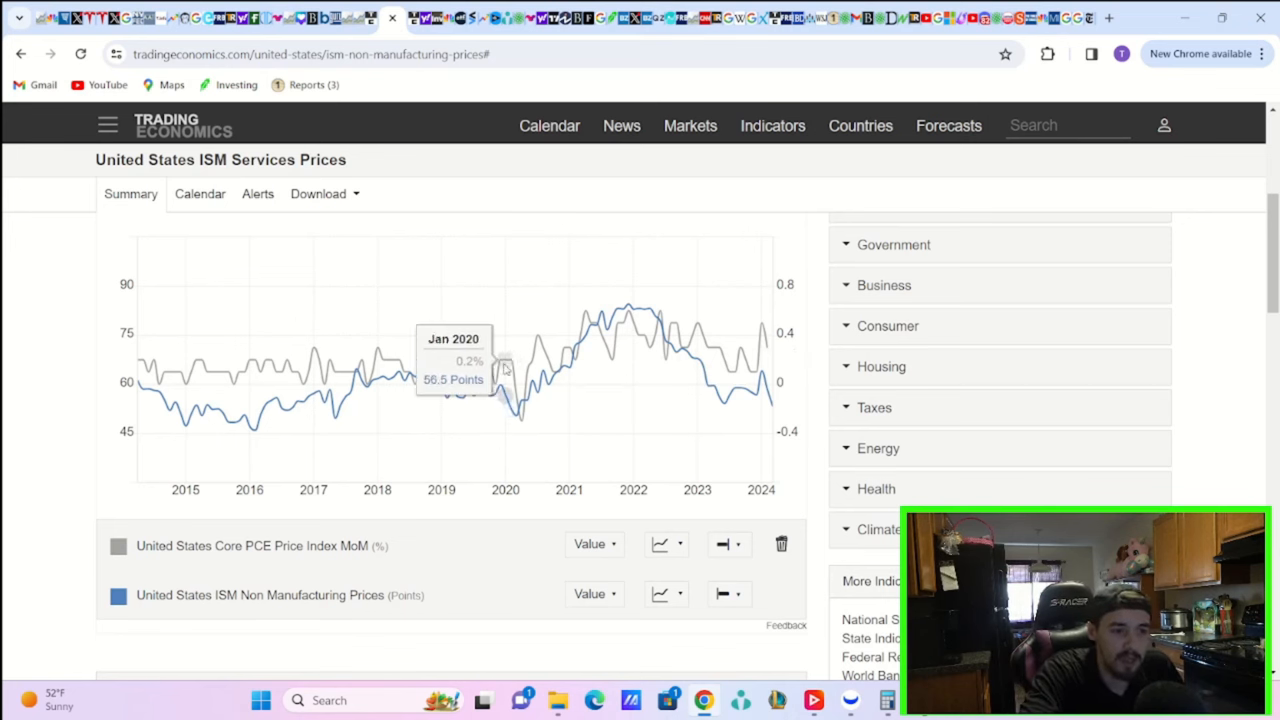
mouse_move(562, 380)
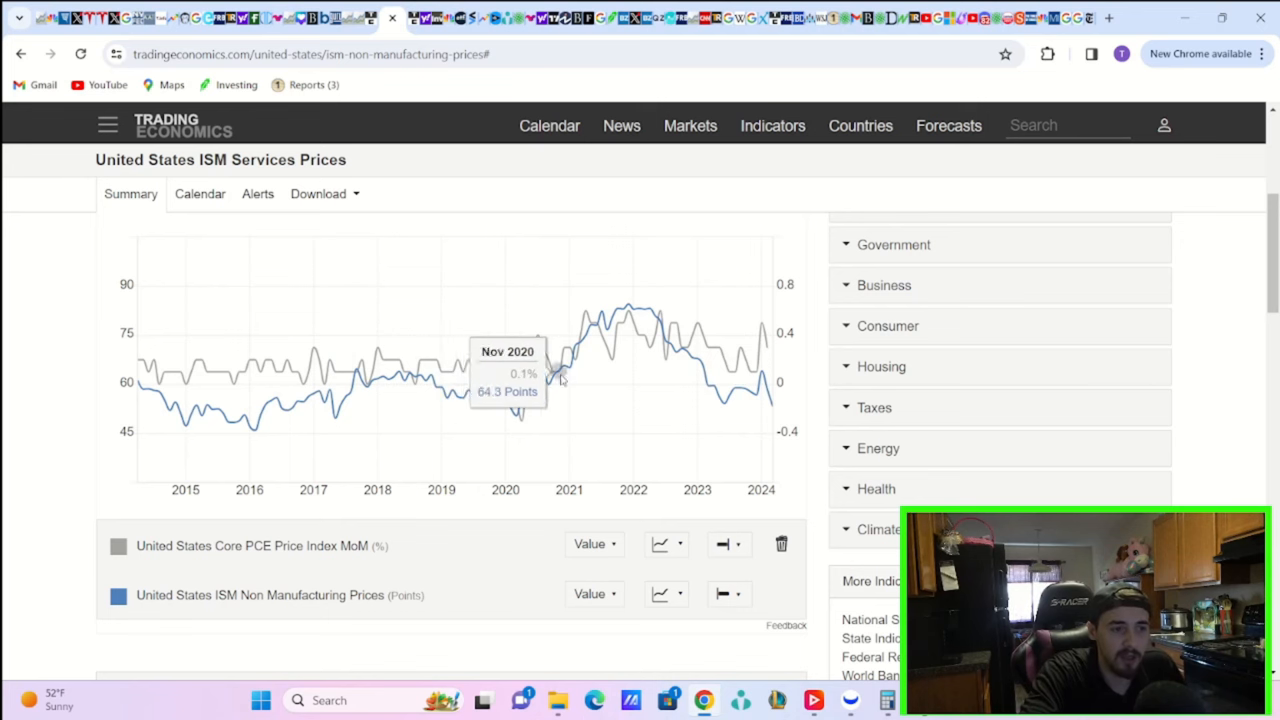
mouse_move(678, 416)
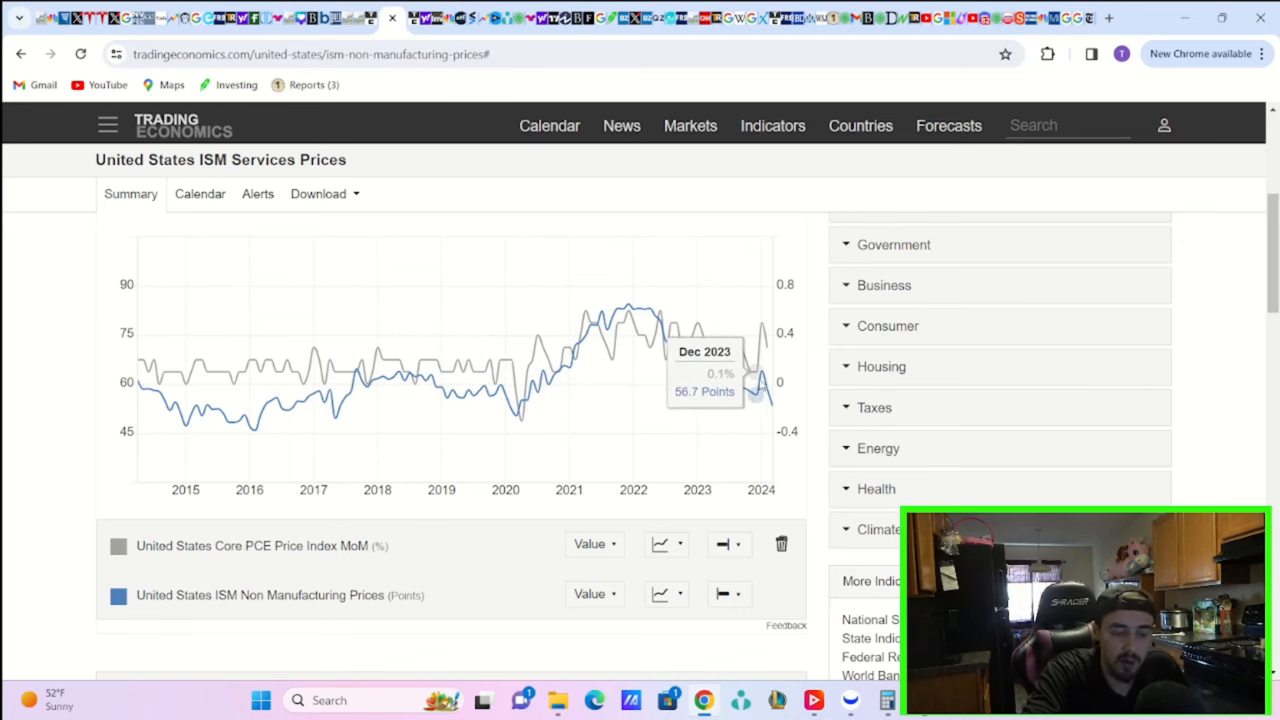
mouse_move(1031, 316)
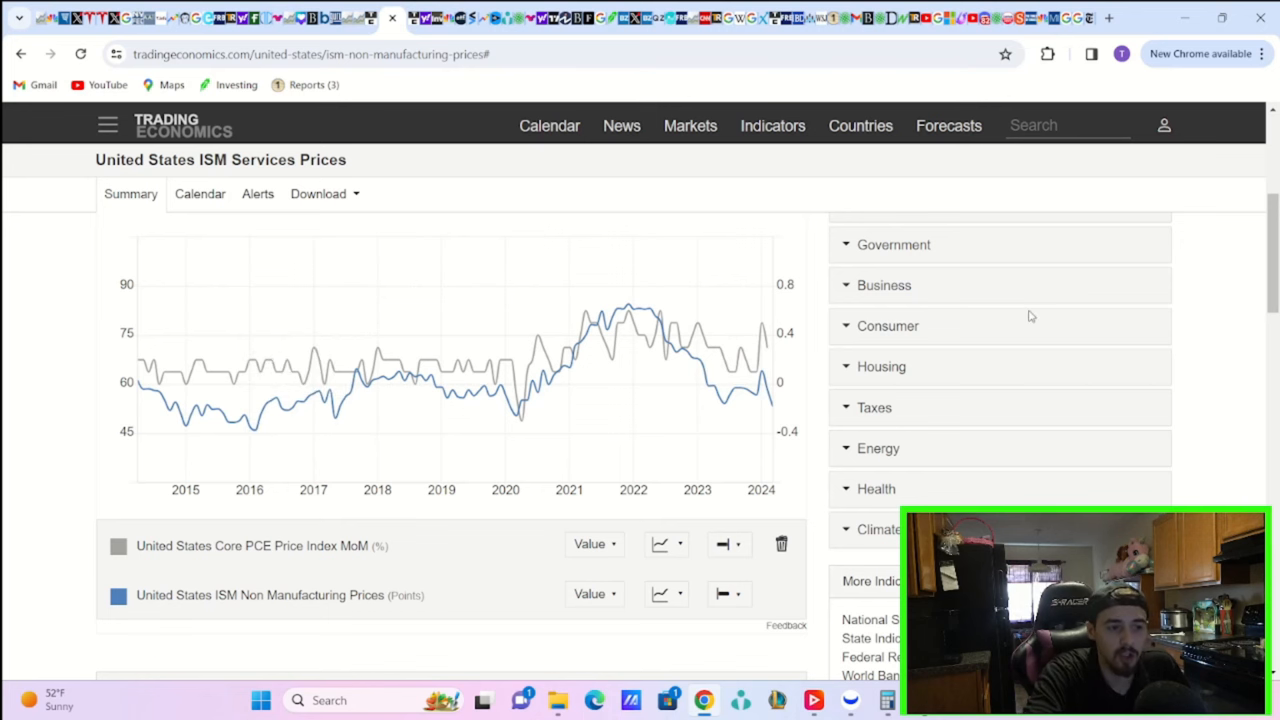
mouse_move(1114, 346)
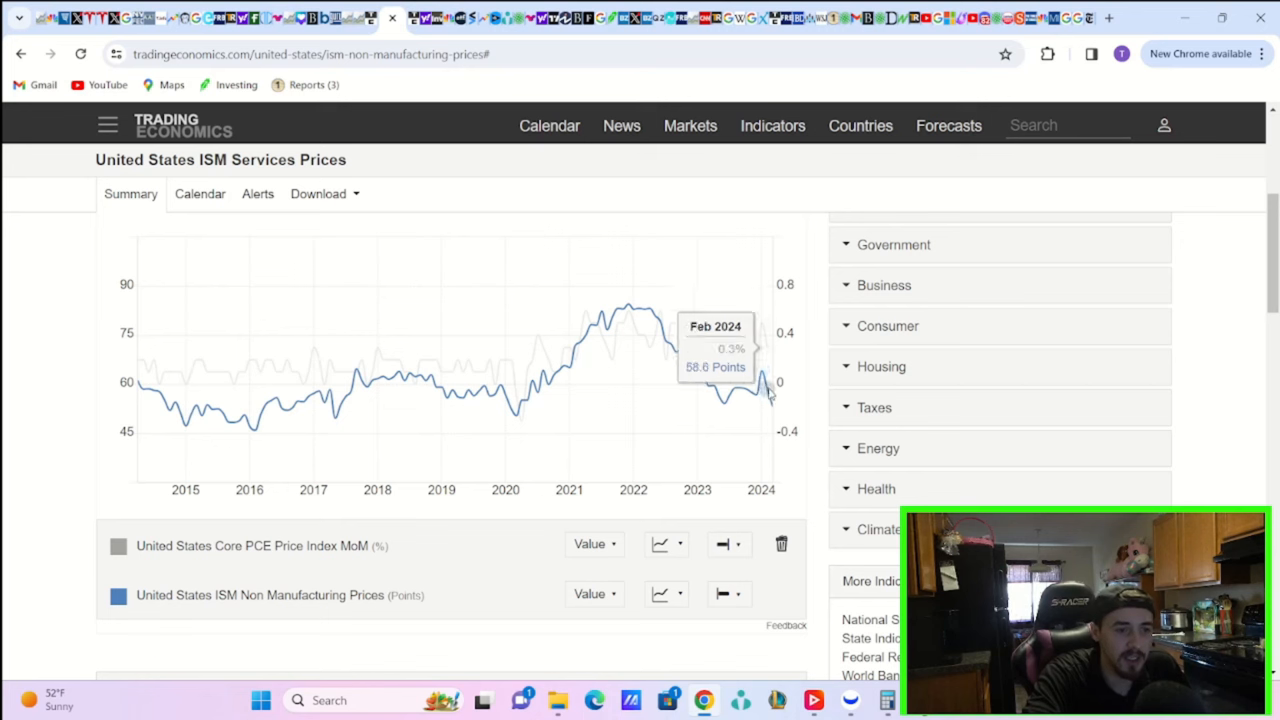
mouse_move(509, 432)
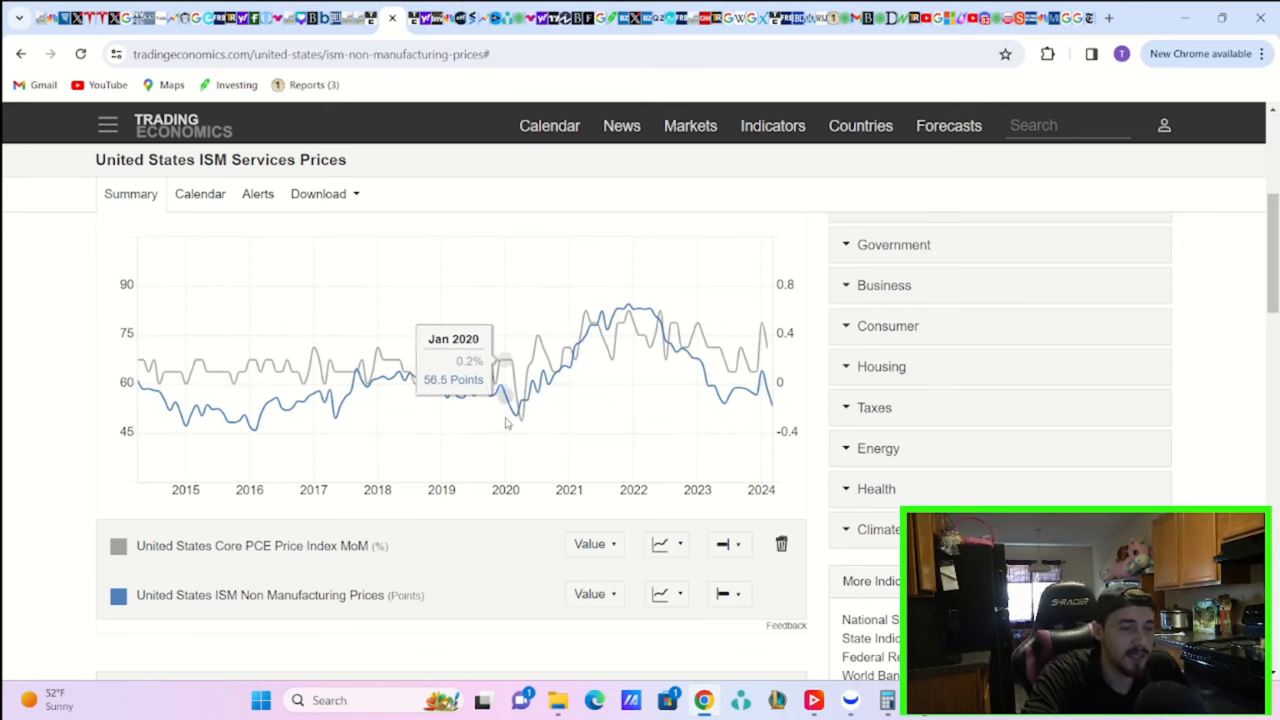
mouse_move(500, 420)
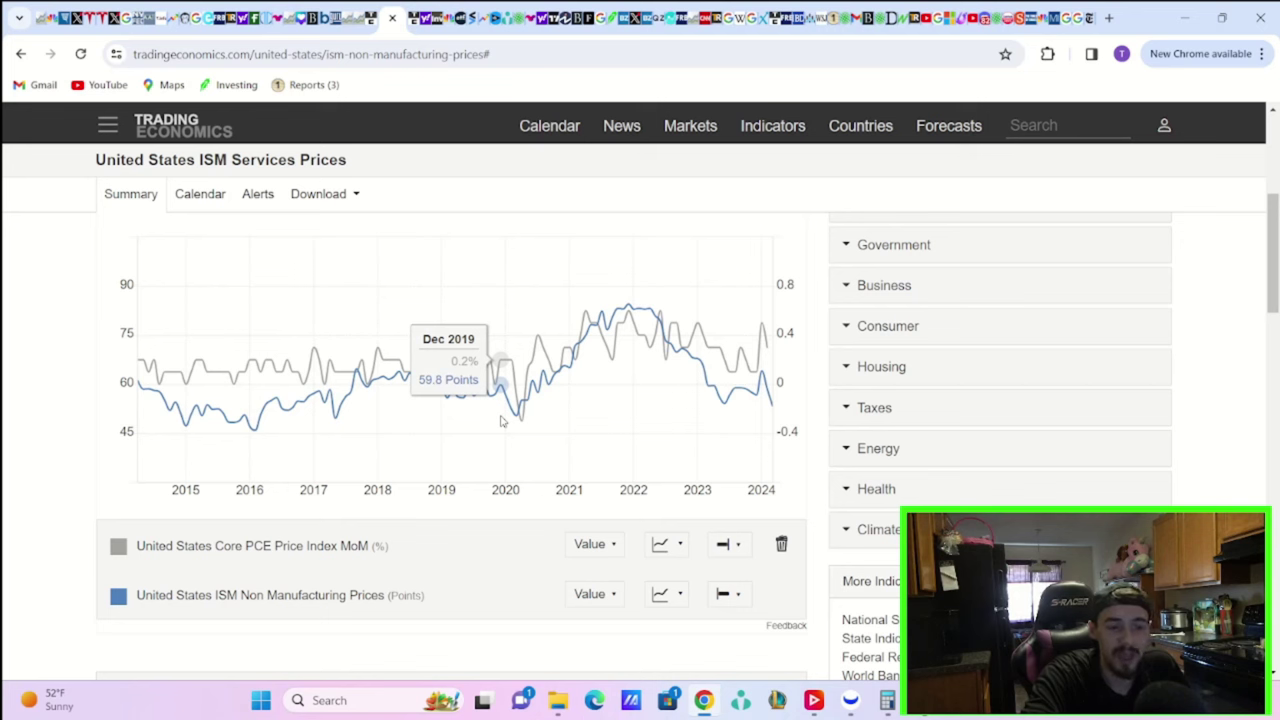
mouse_move(773, 402)
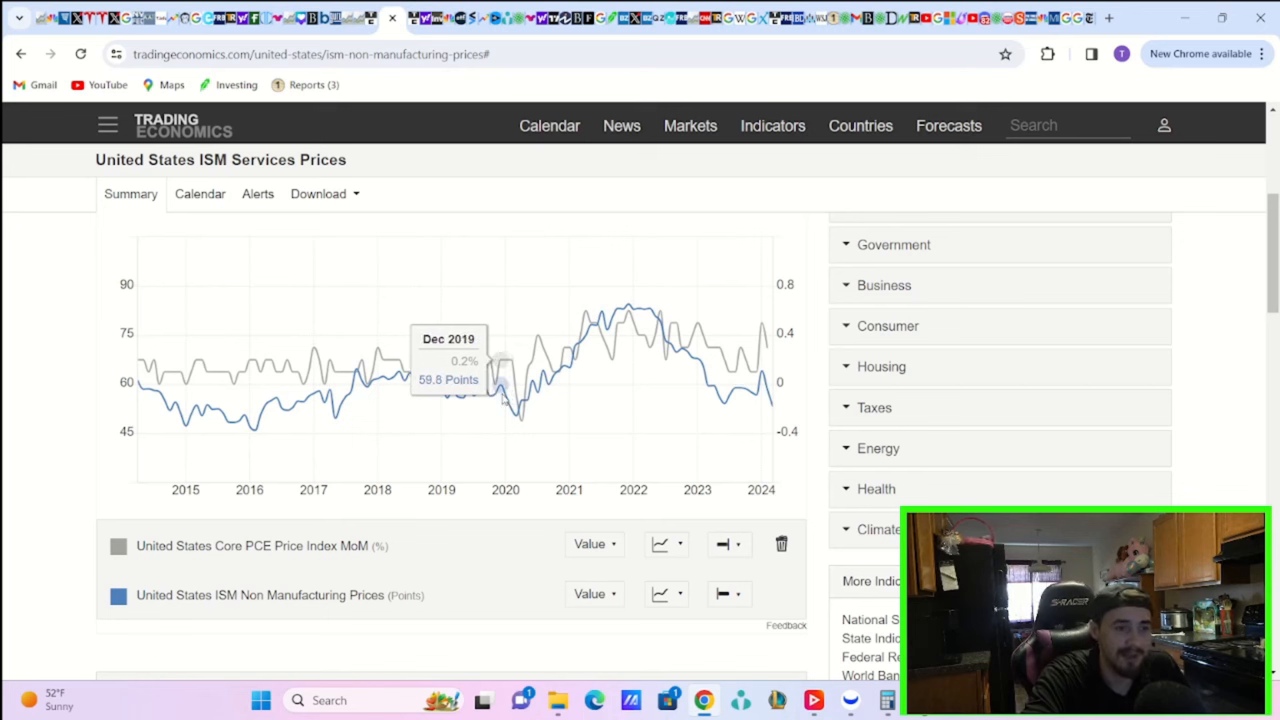
mouse_move(503, 400)
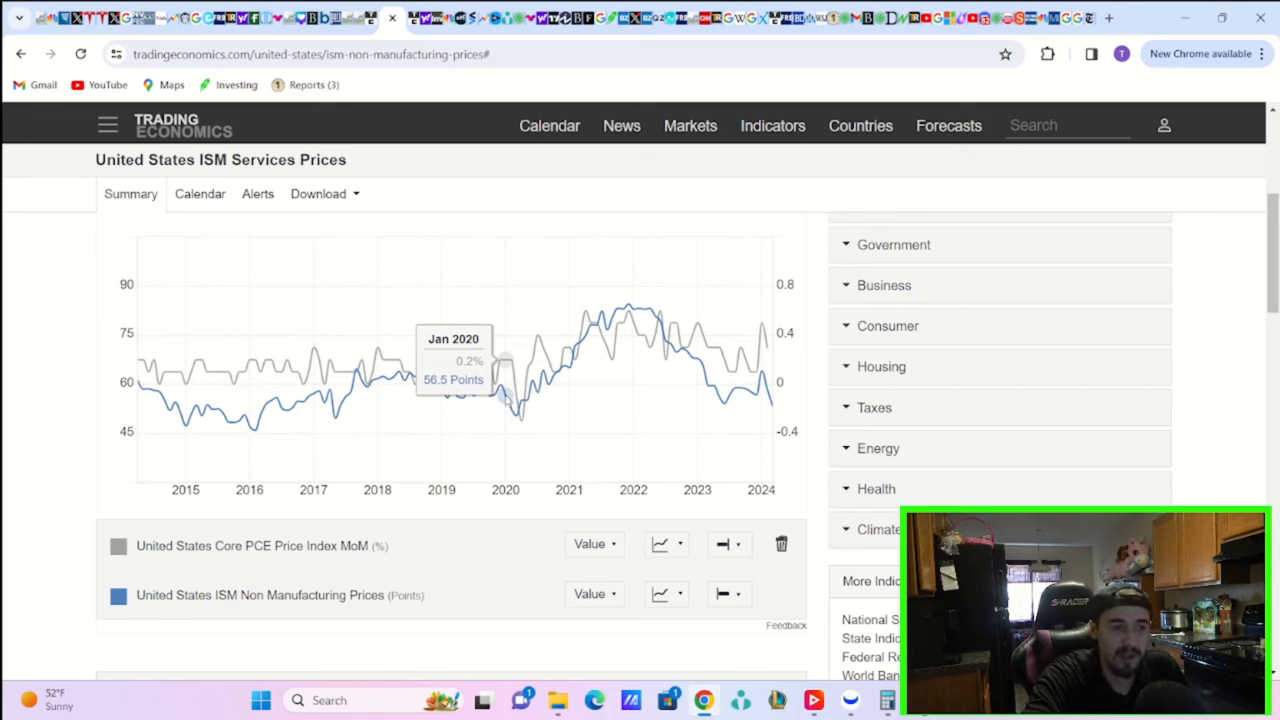
mouse_move(767, 360)
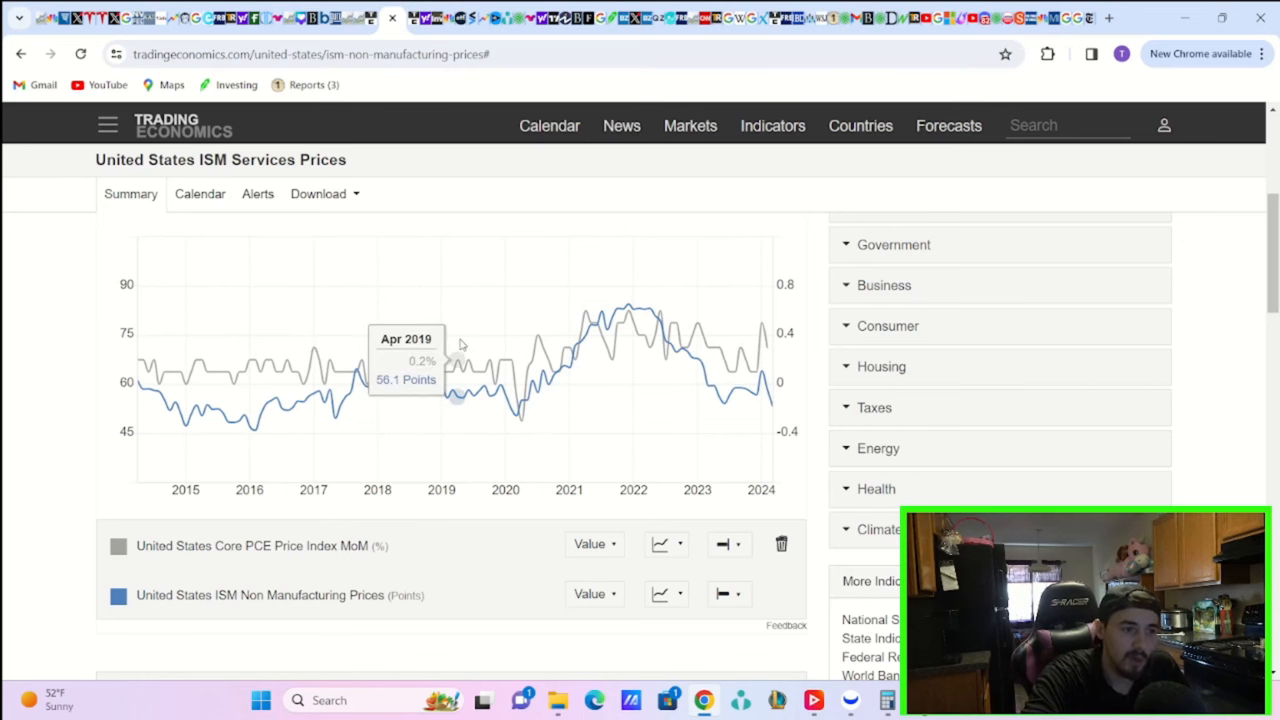
mouse_move(417, 330)
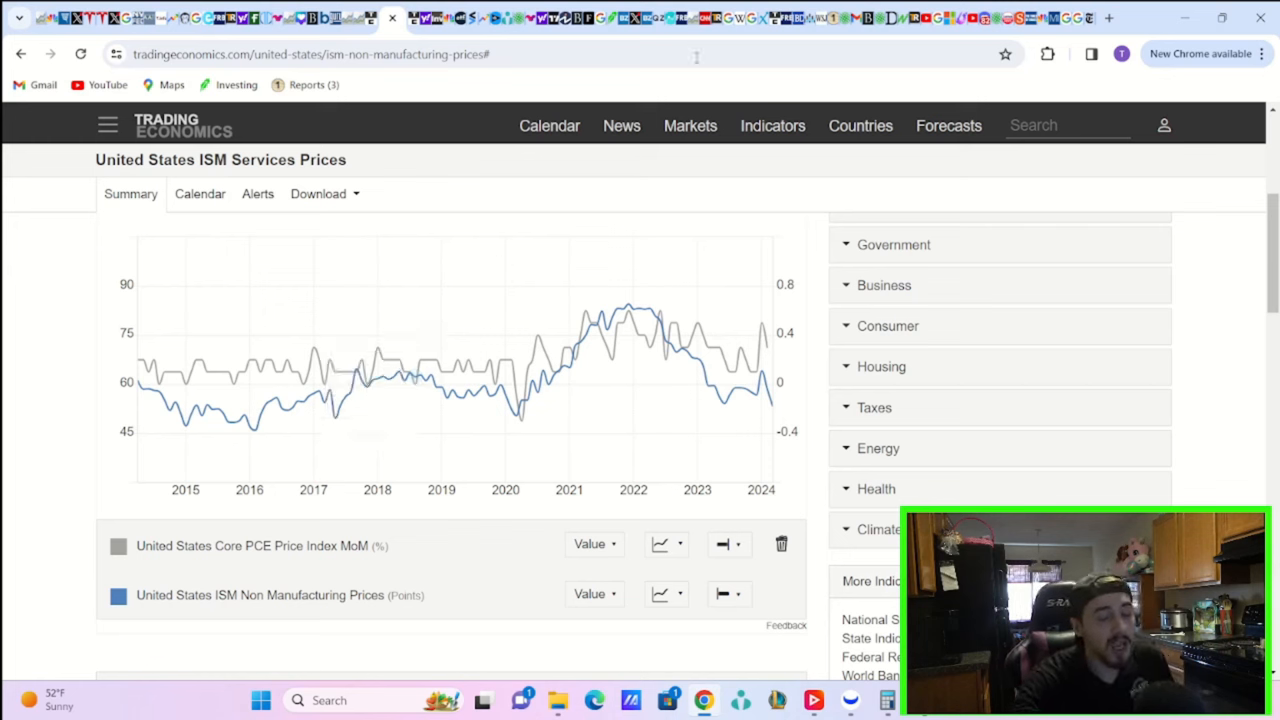
mouse_move(765, 14)
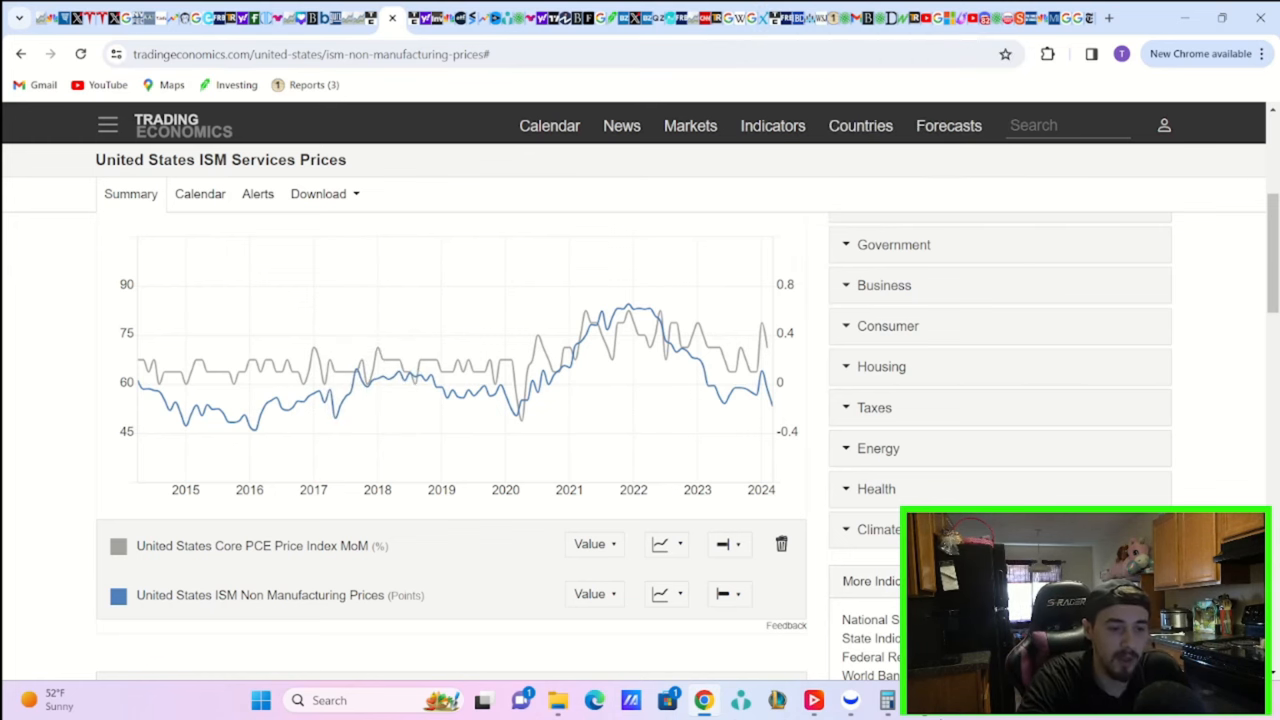
mouse_move(815, 696)
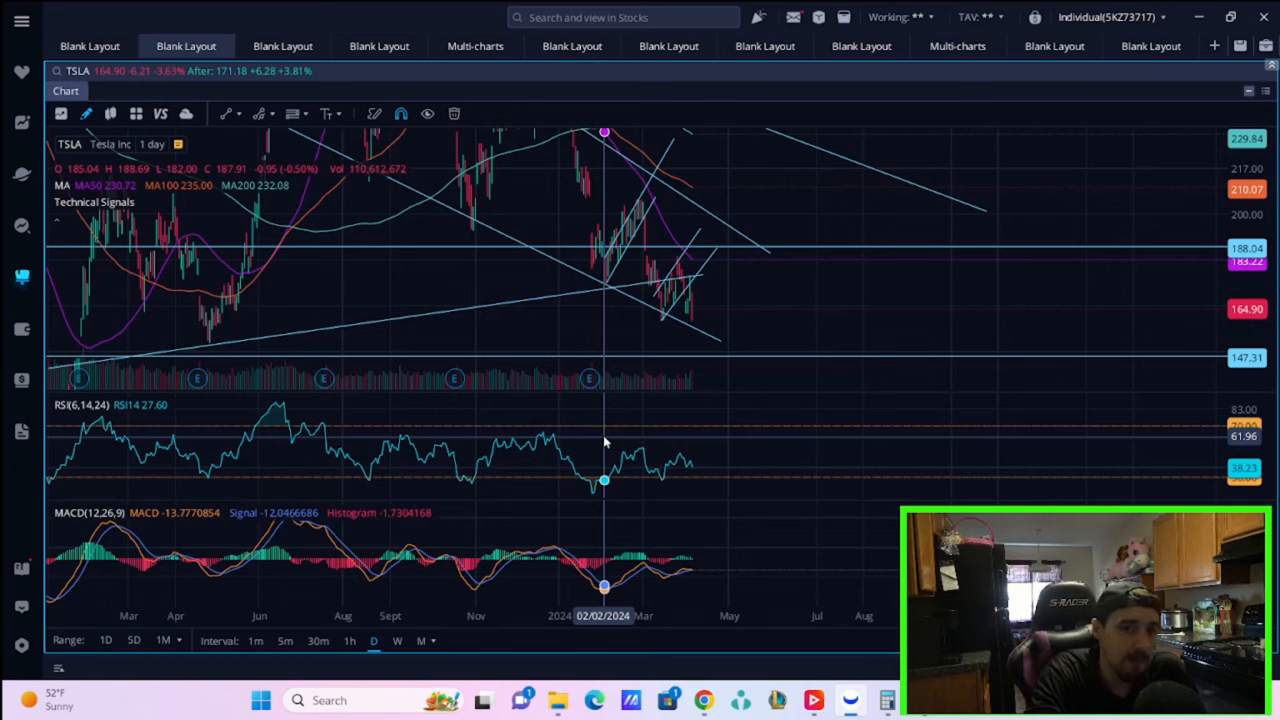
mouse_move(607, 484)
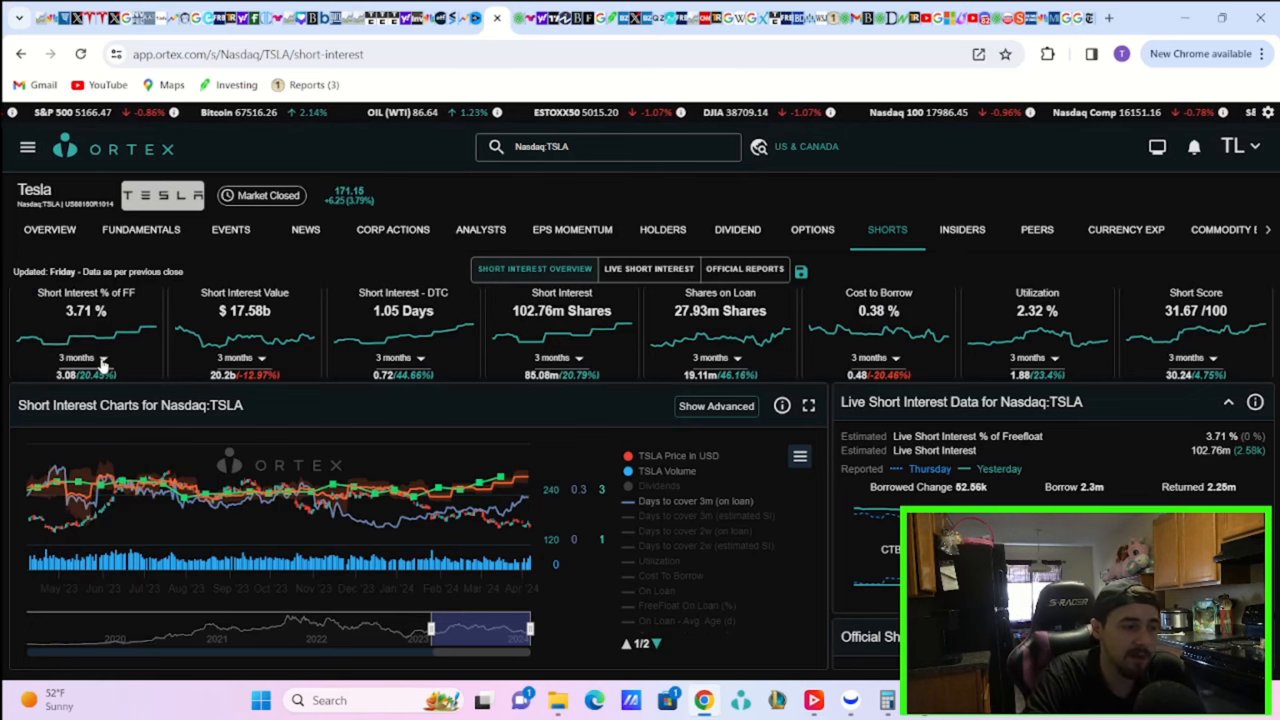
mouse_move(128, 335)
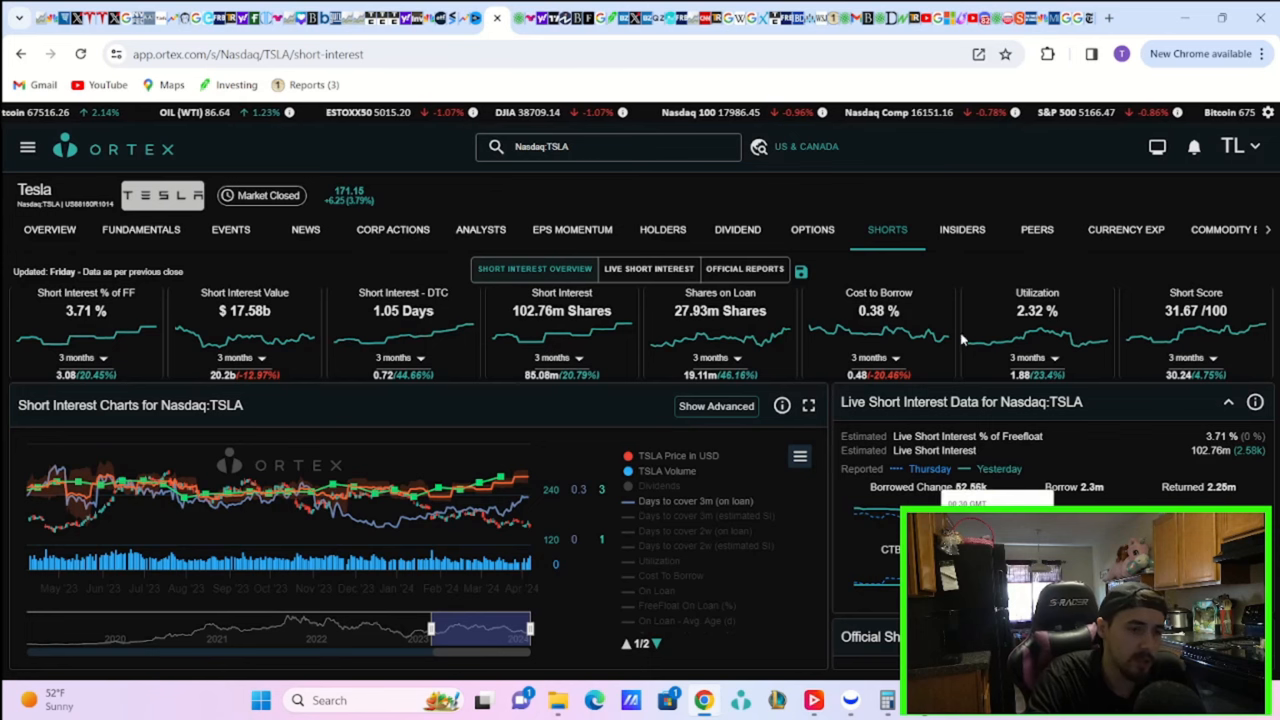
mouse_move(934, 194)
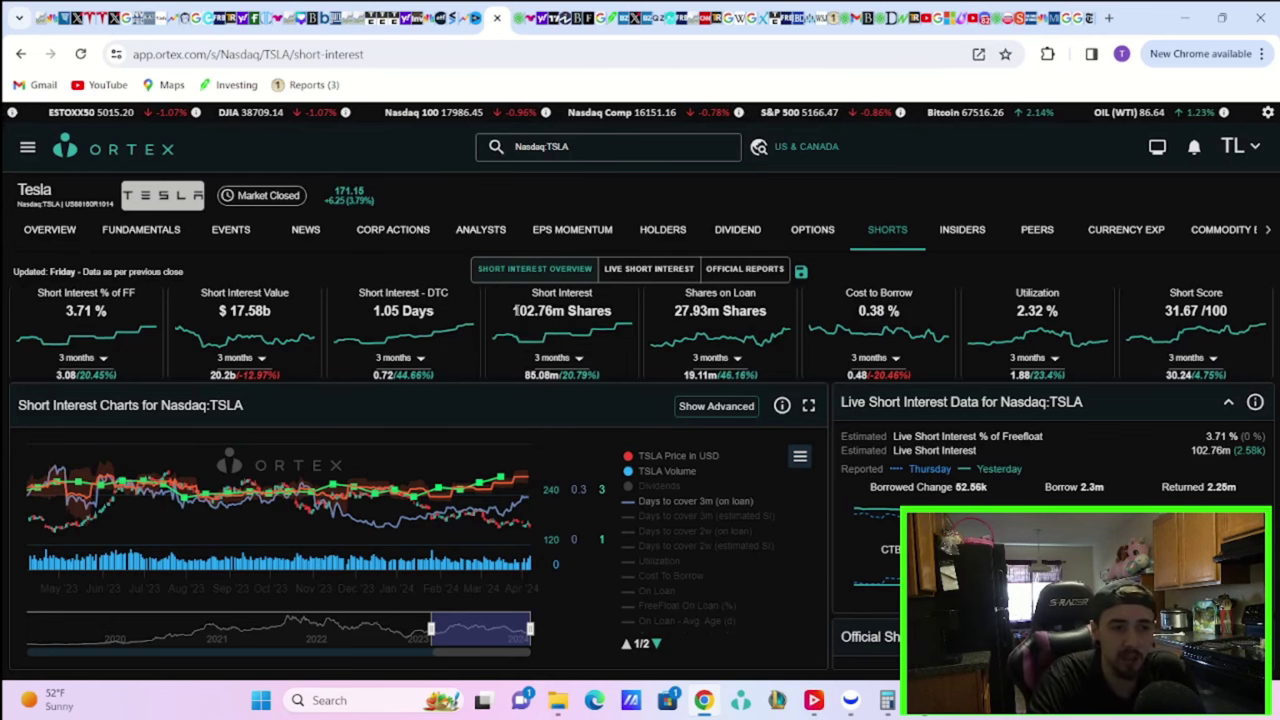
Step: Highlight the 102.76m shares short interest figure on Ortex's TSLA shorts page
double_click(535, 310)
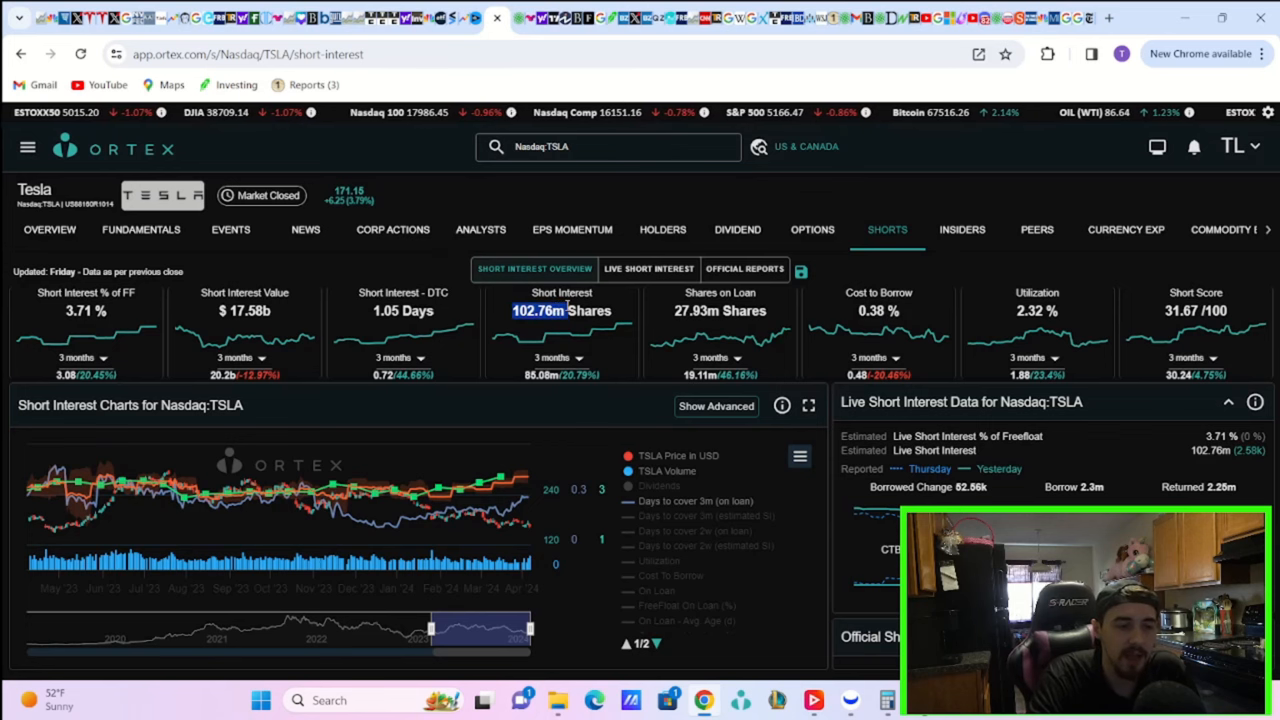
mouse_move(651, 276)
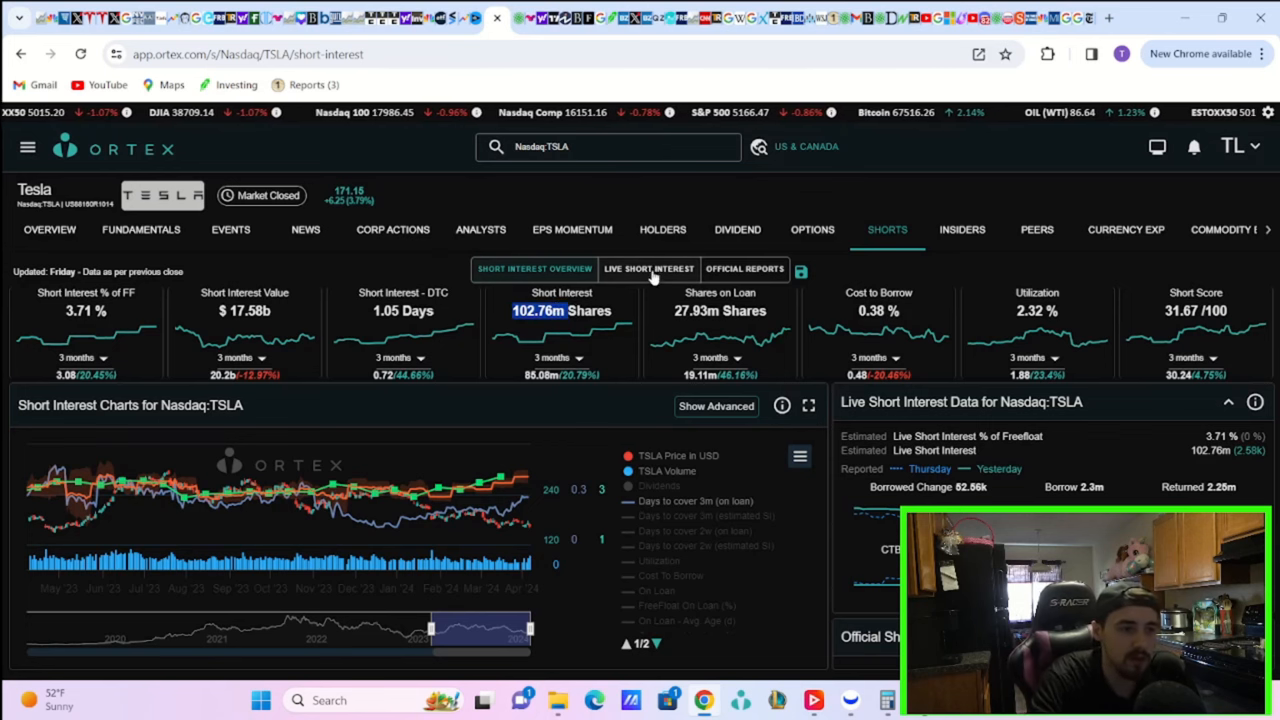
mouse_move(647, 290)
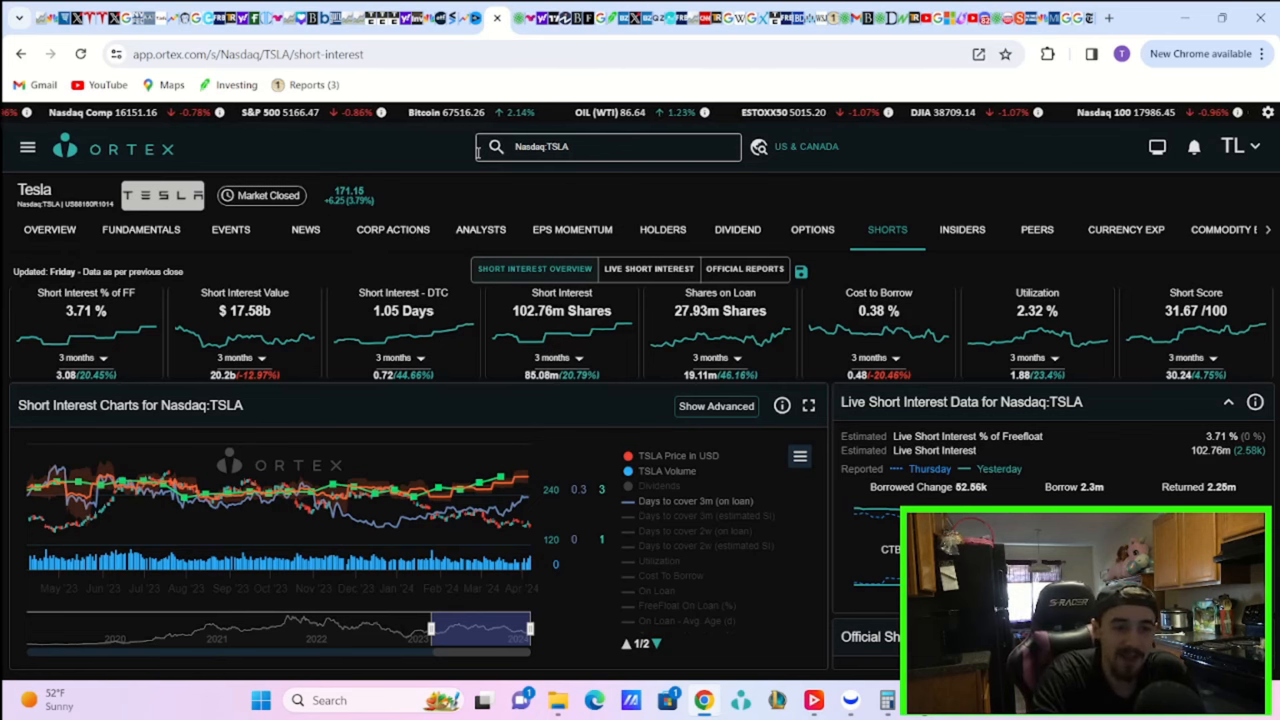
mouse_move(700, 335)
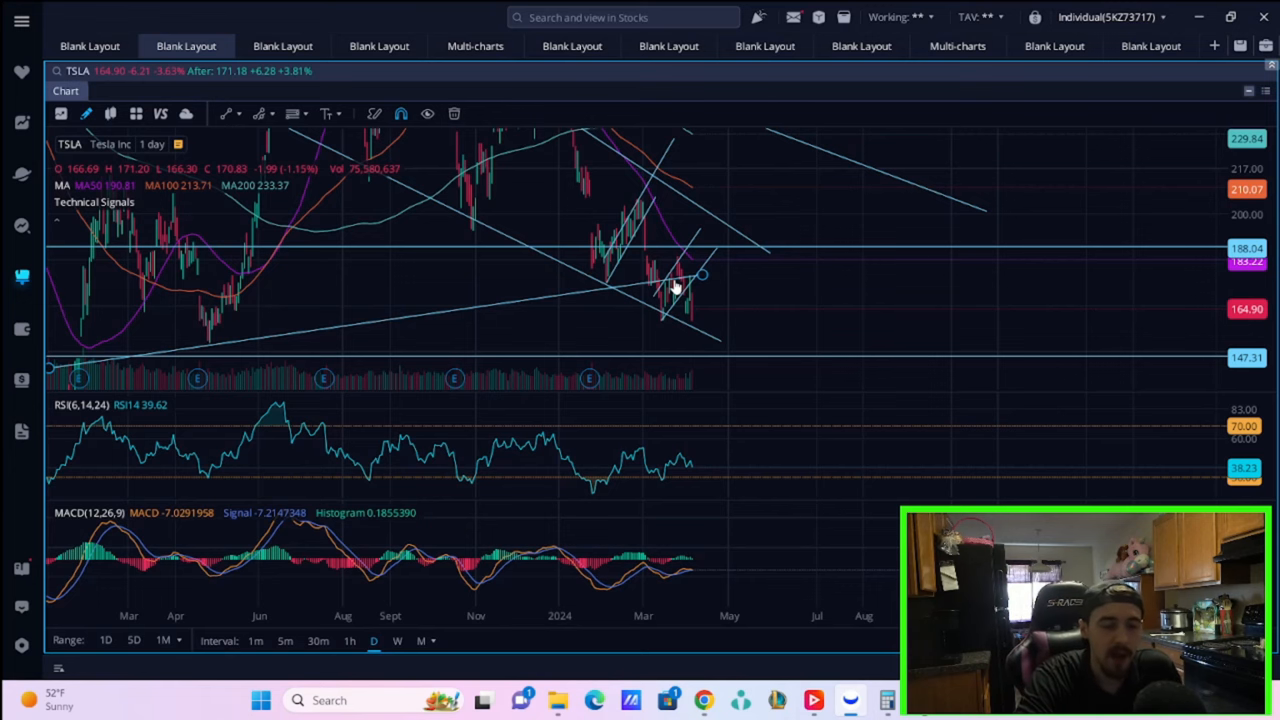
mouse_move(988, 350)
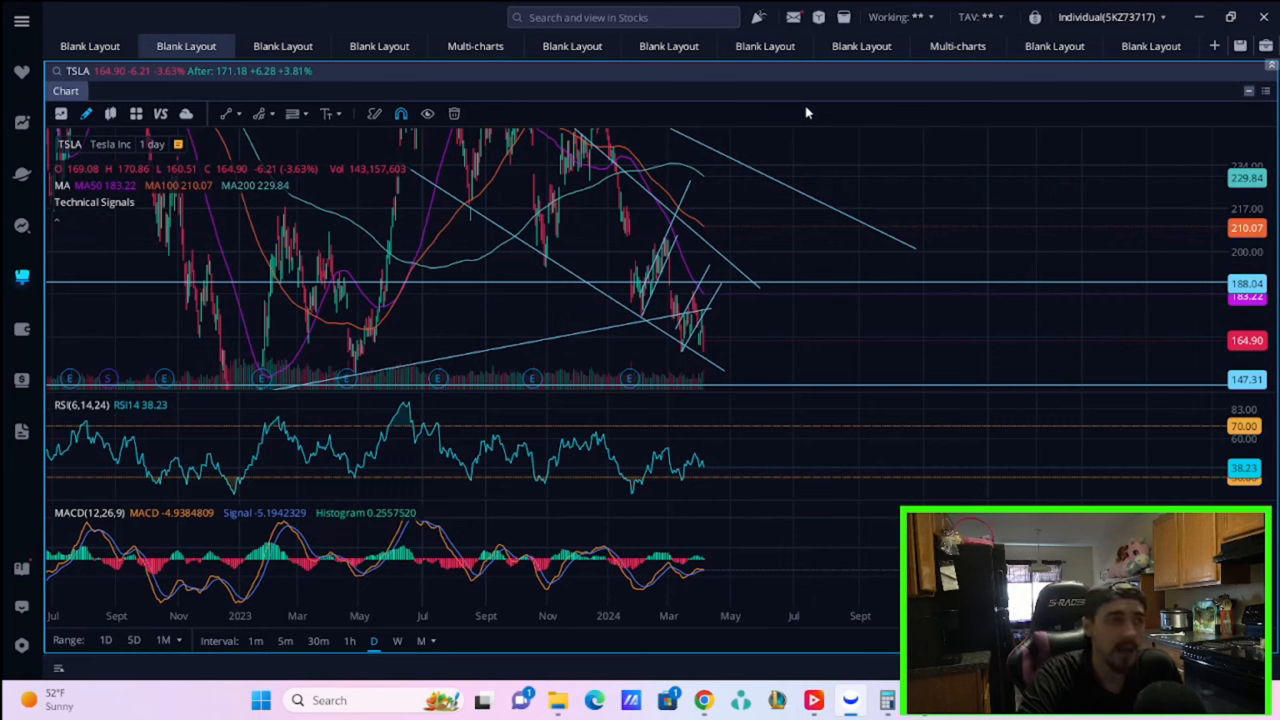
mouse_move(819, 251)
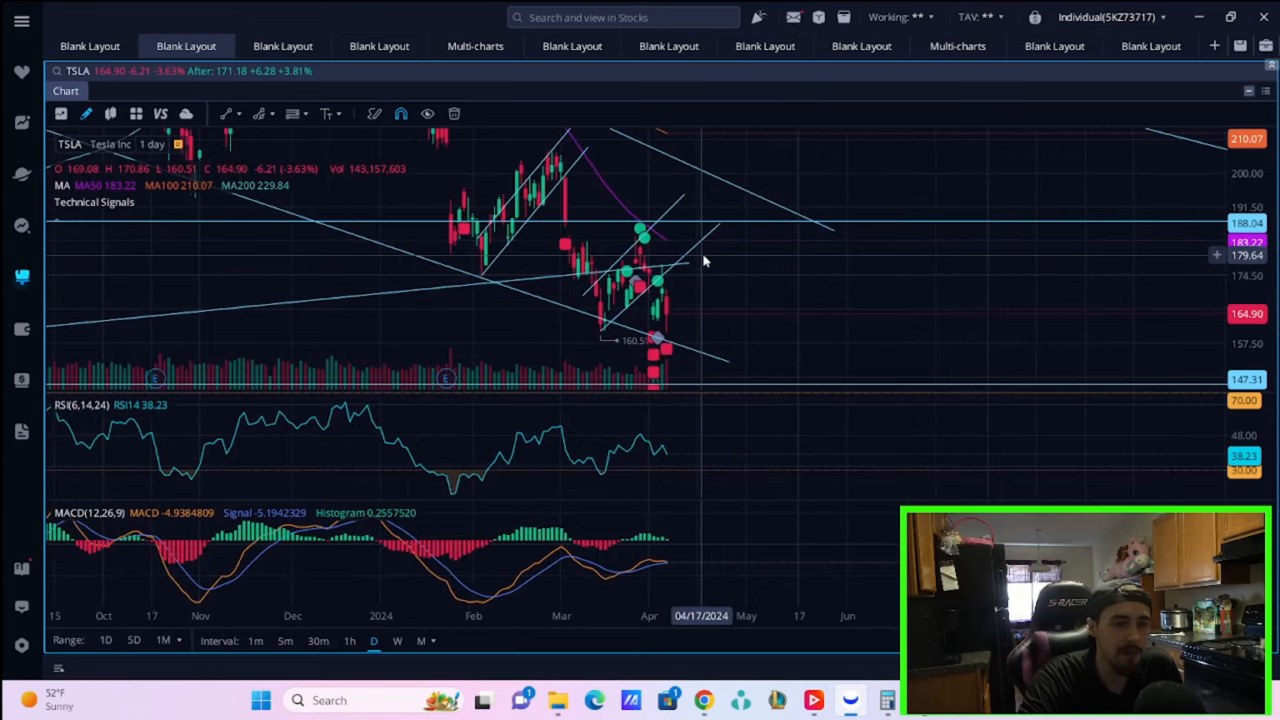
mouse_move(713, 265)
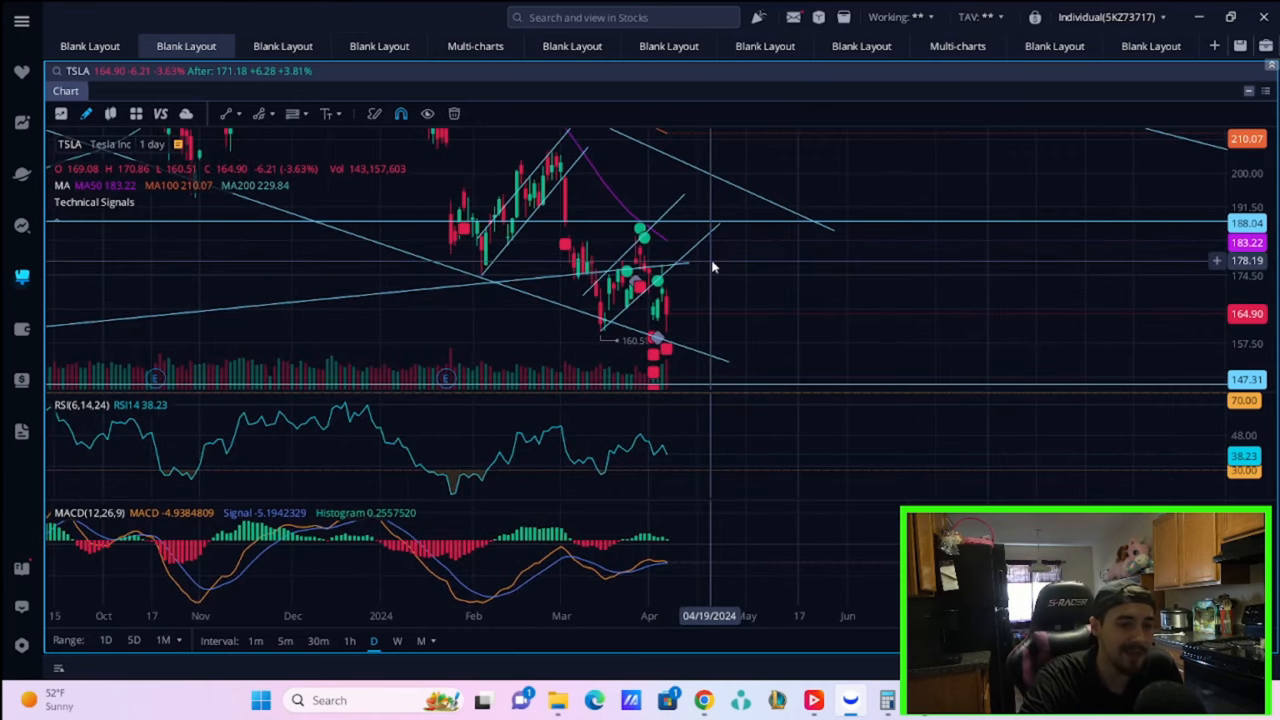
mouse_move(705, 278)
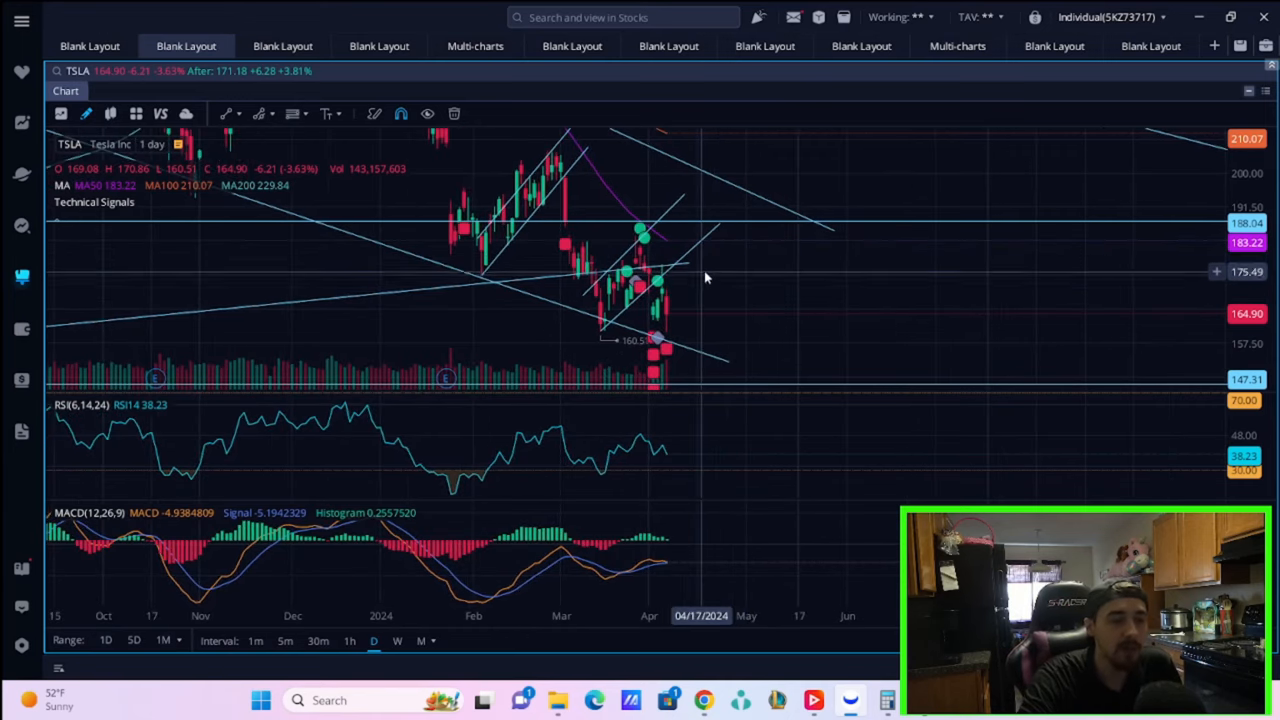
mouse_move(722, 266)
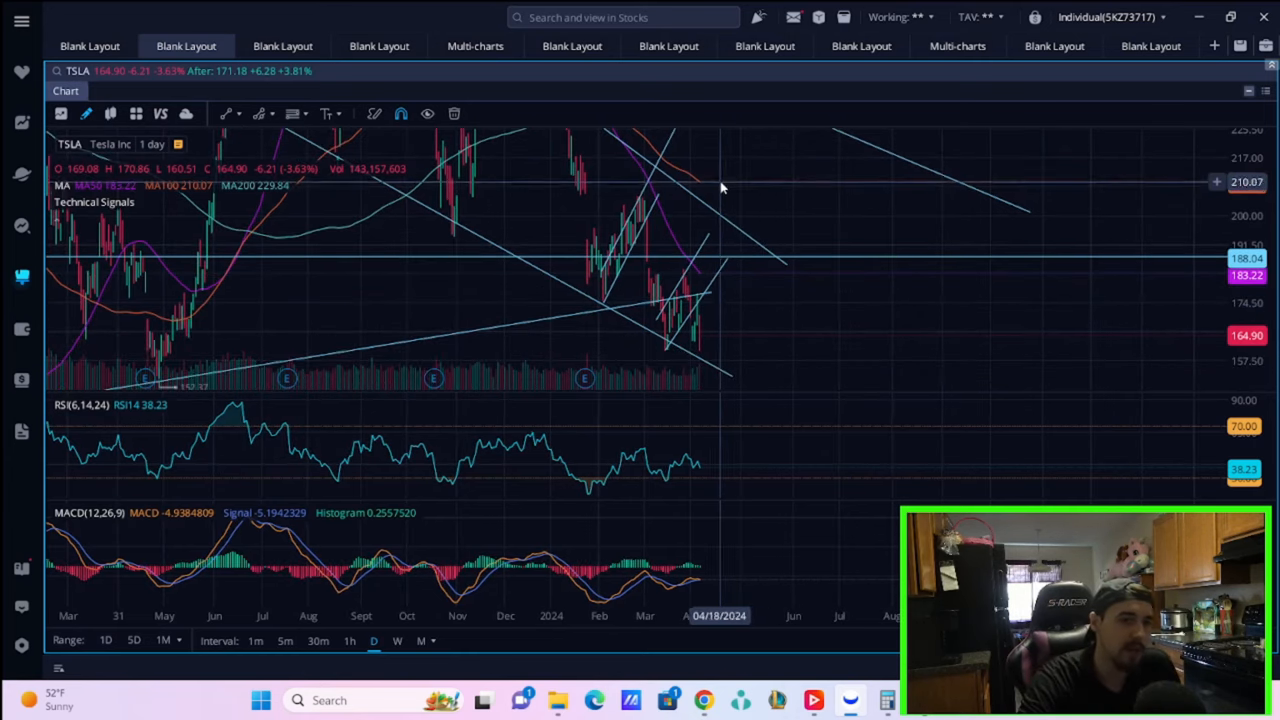
mouse_move(737, 205)
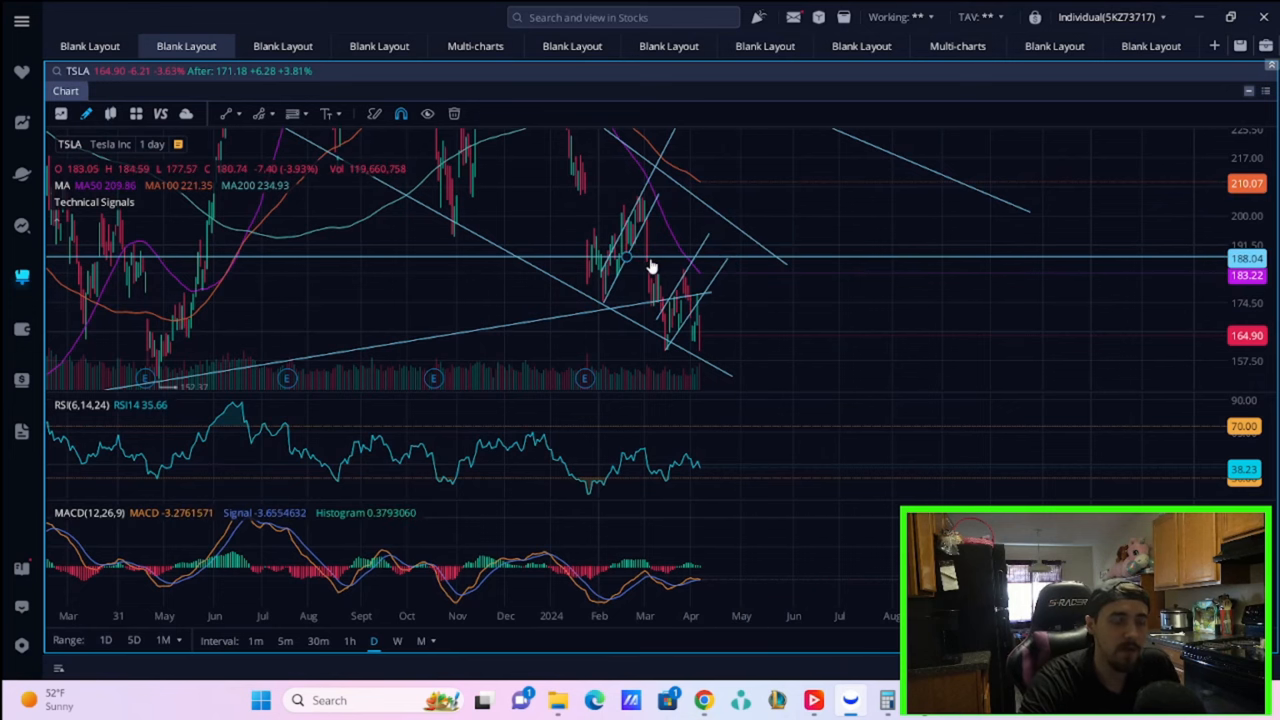
mouse_move(647, 245)
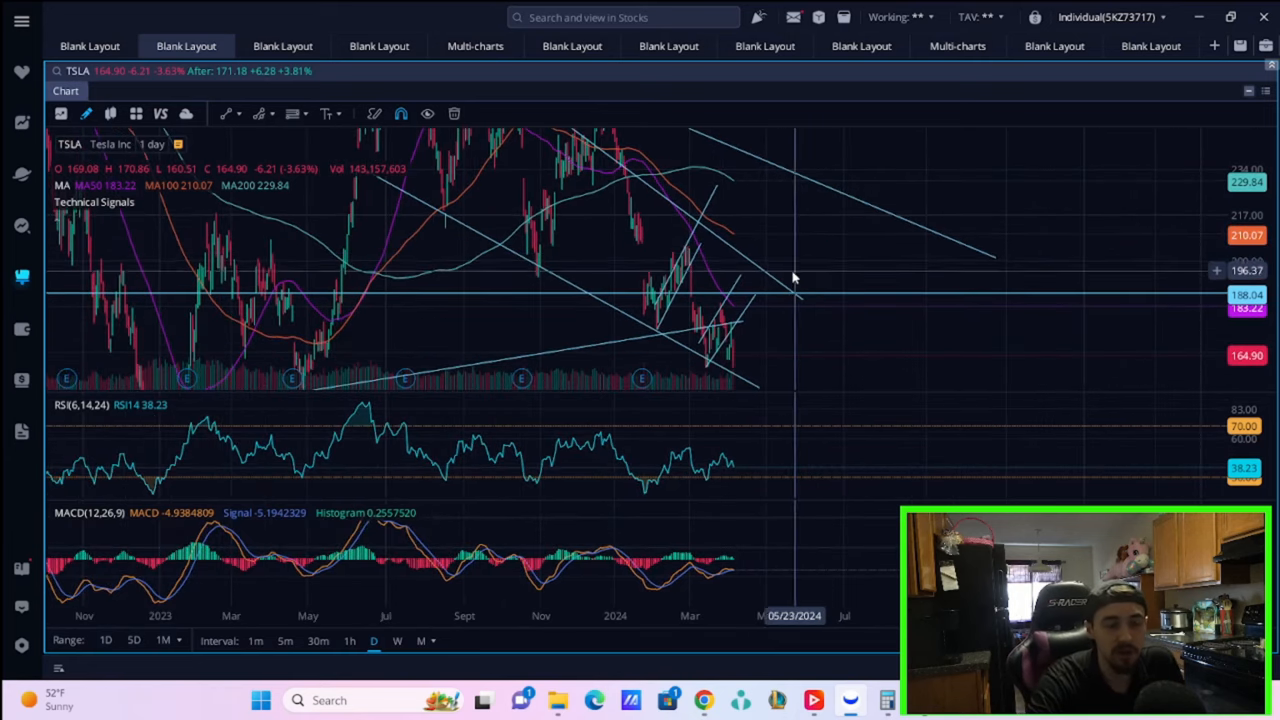
mouse_move(775, 357)
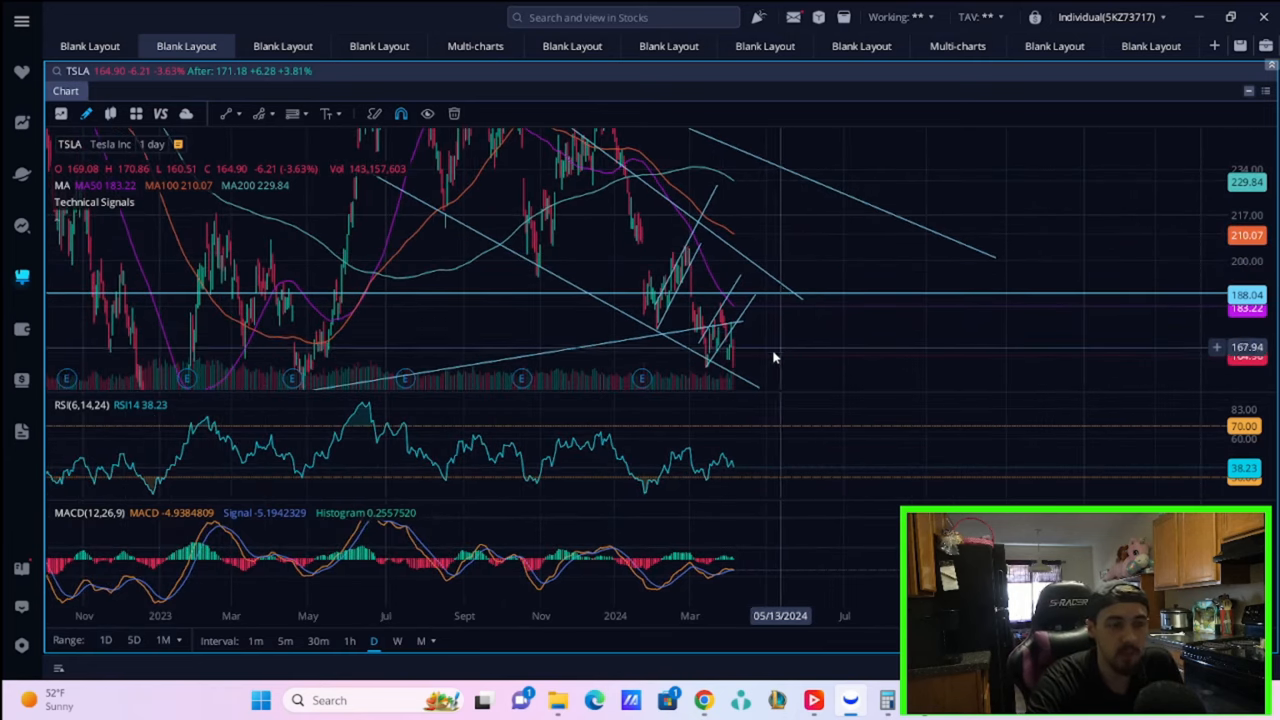
mouse_move(798, 382)
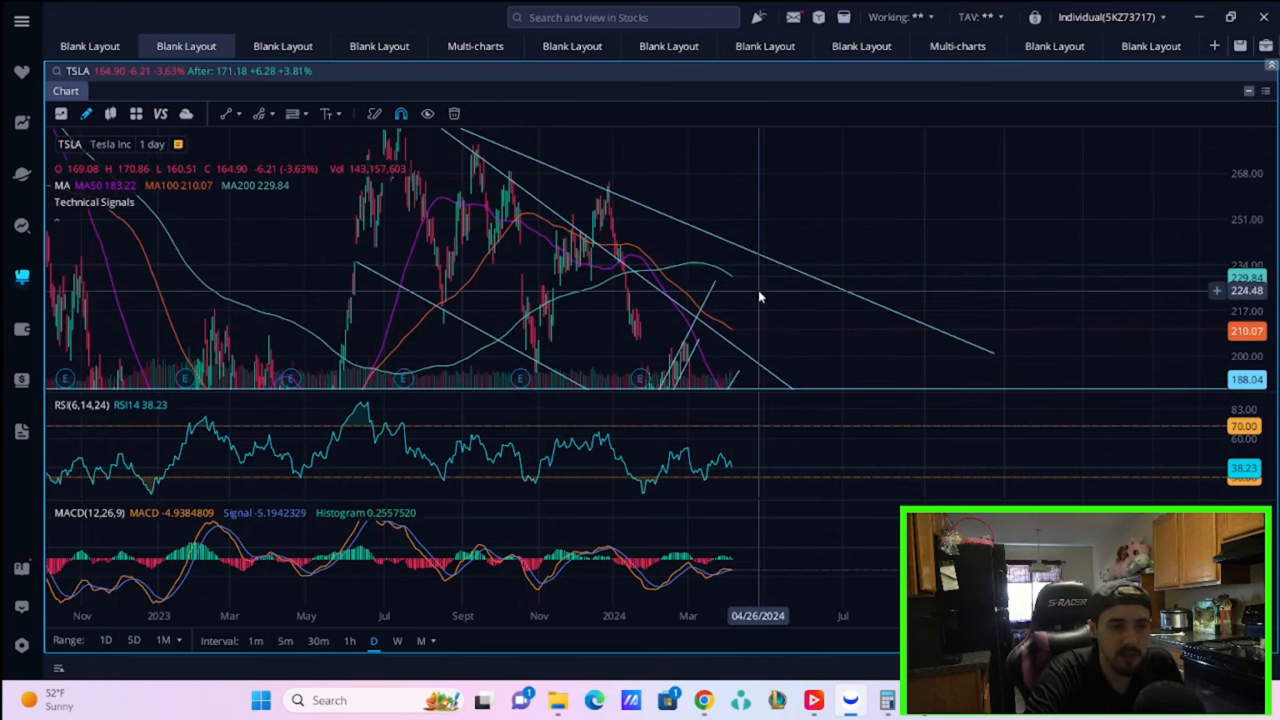
mouse_move(787, 232)
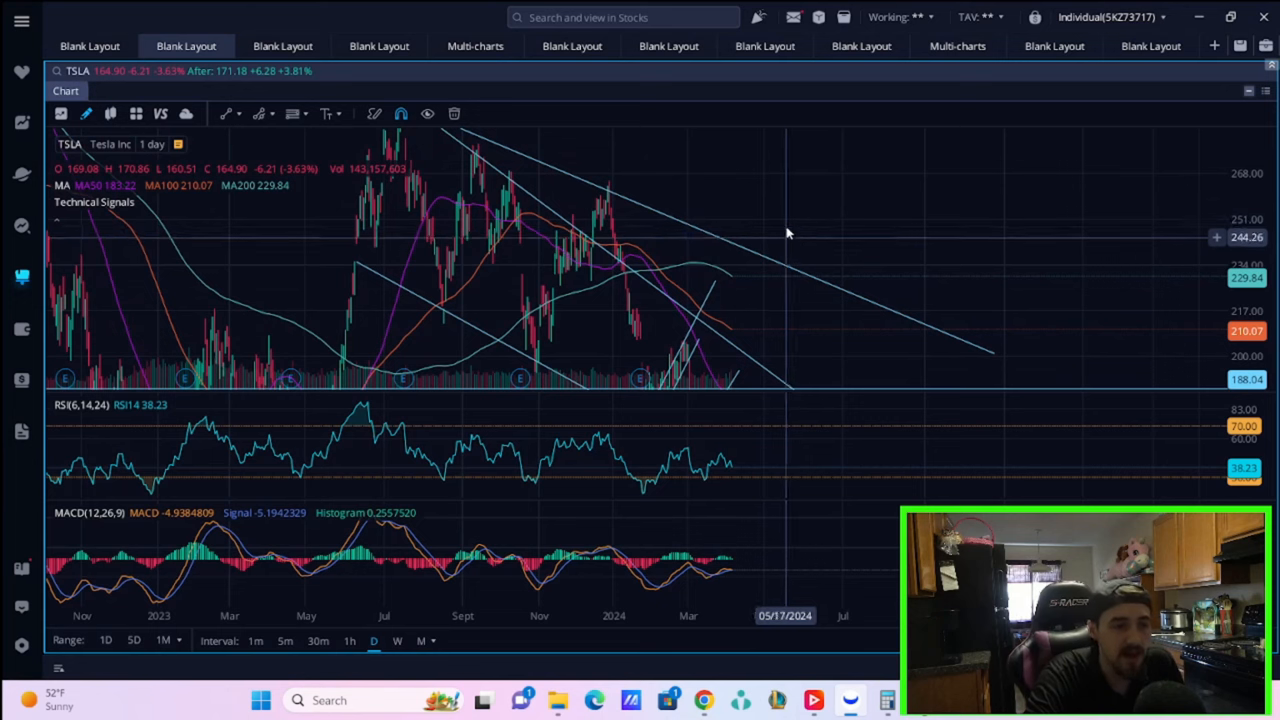
mouse_move(810, 195)
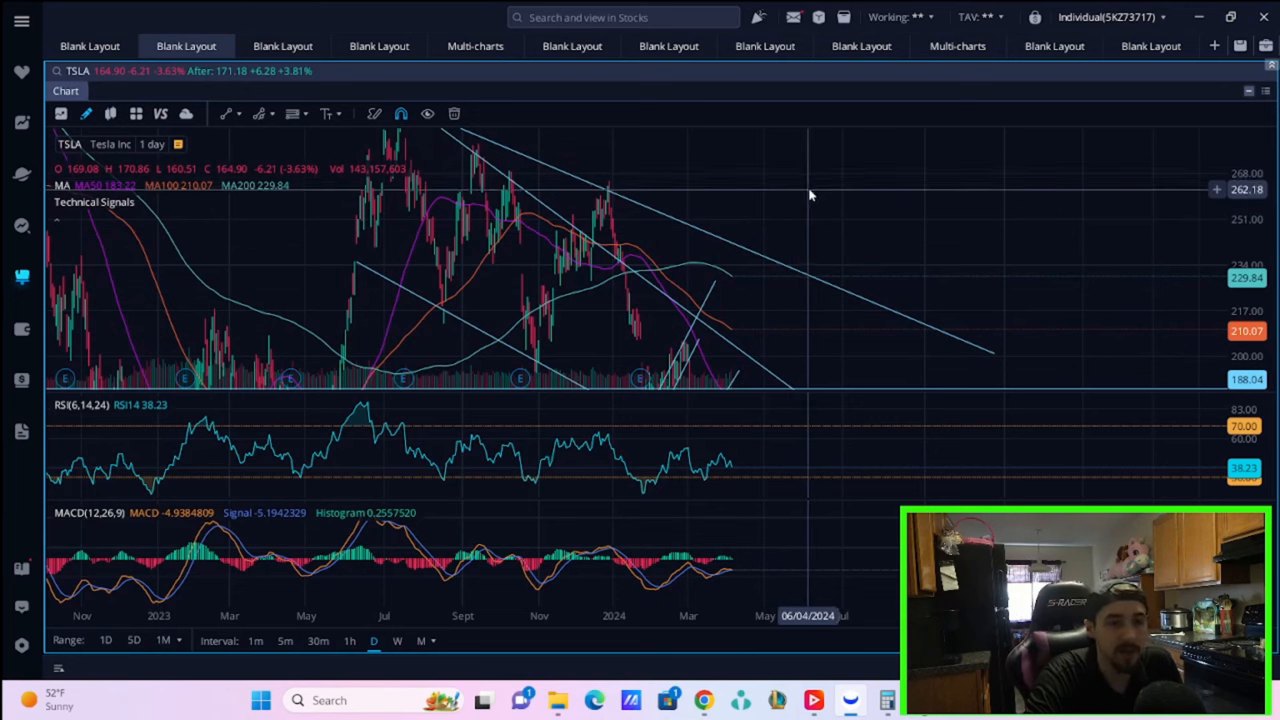
mouse_move(806, 240)
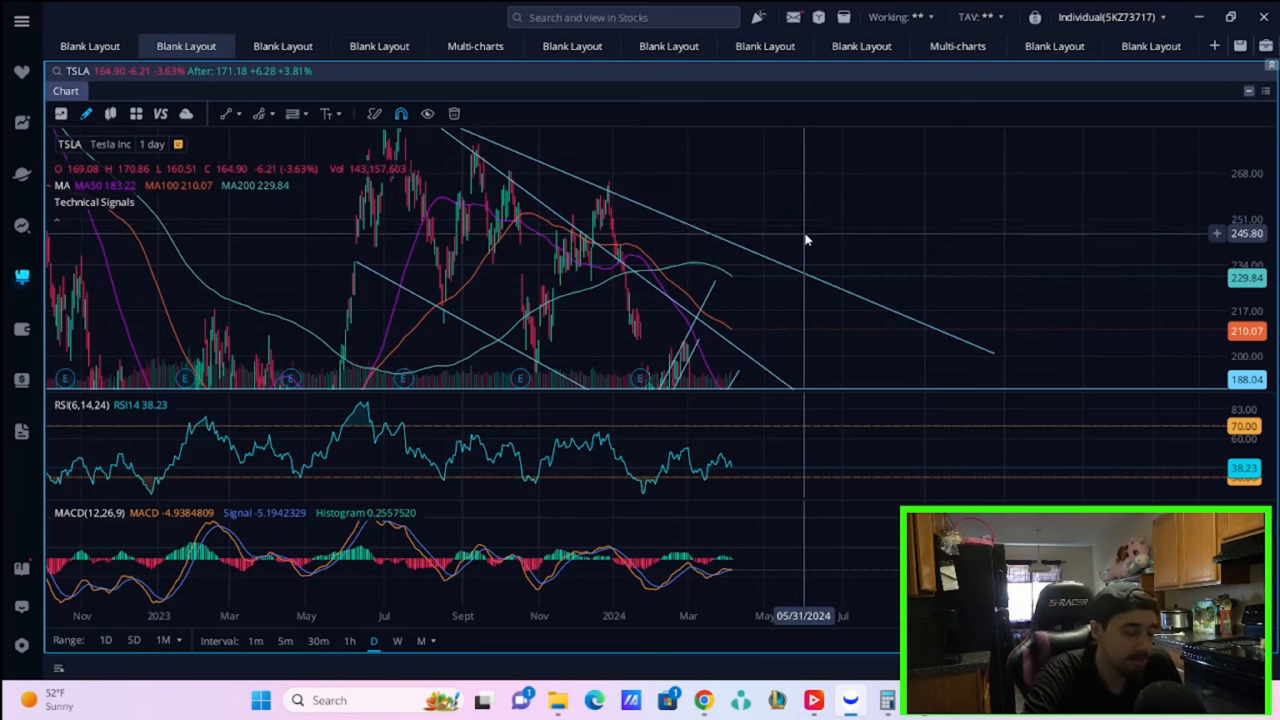
mouse_move(821, 318)
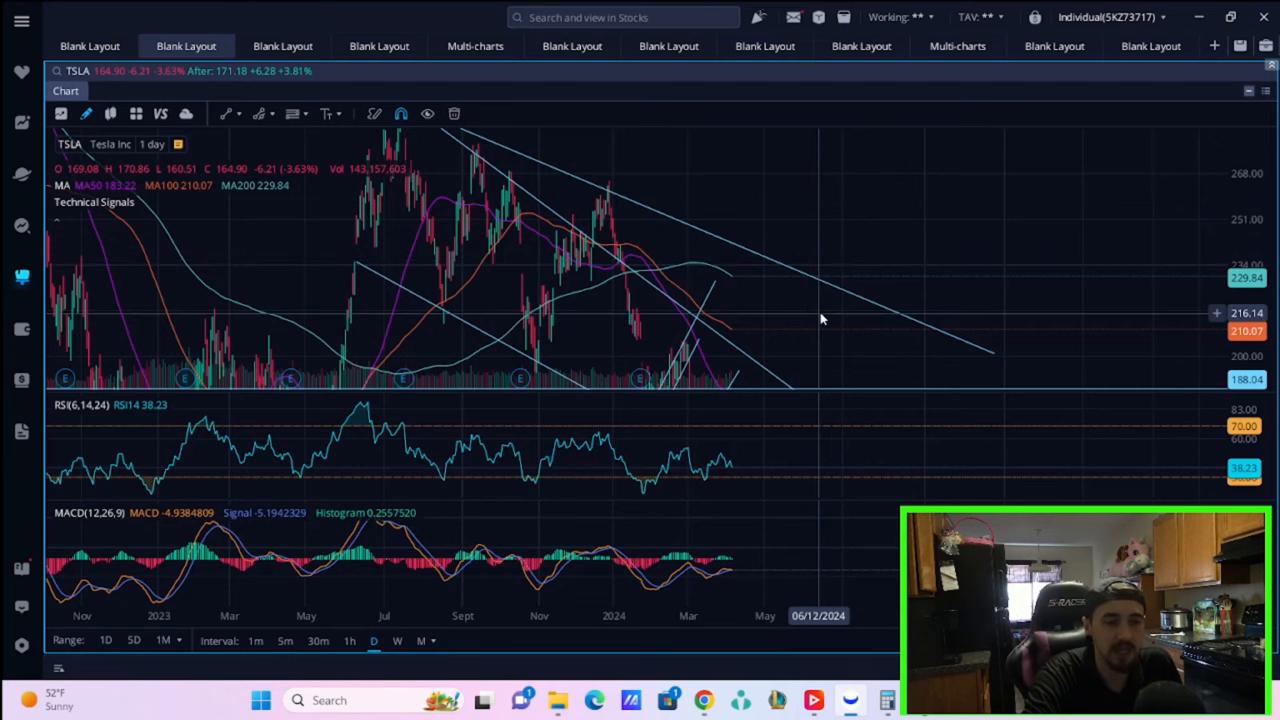
mouse_move(980, 222)
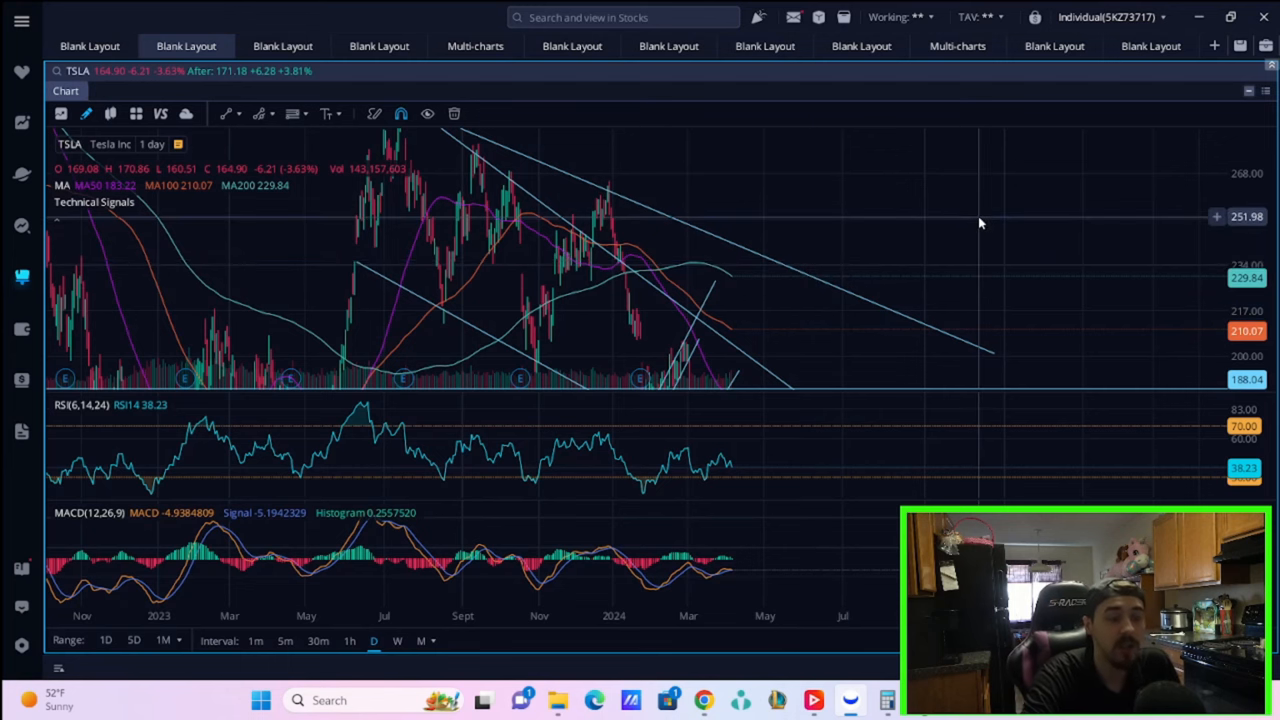